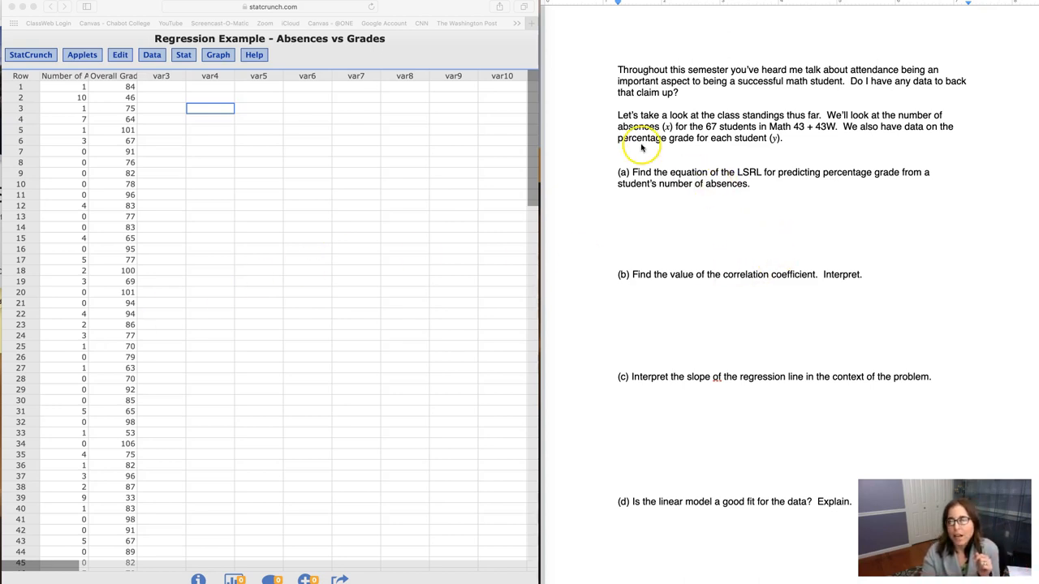
mouse_move(640, 143)
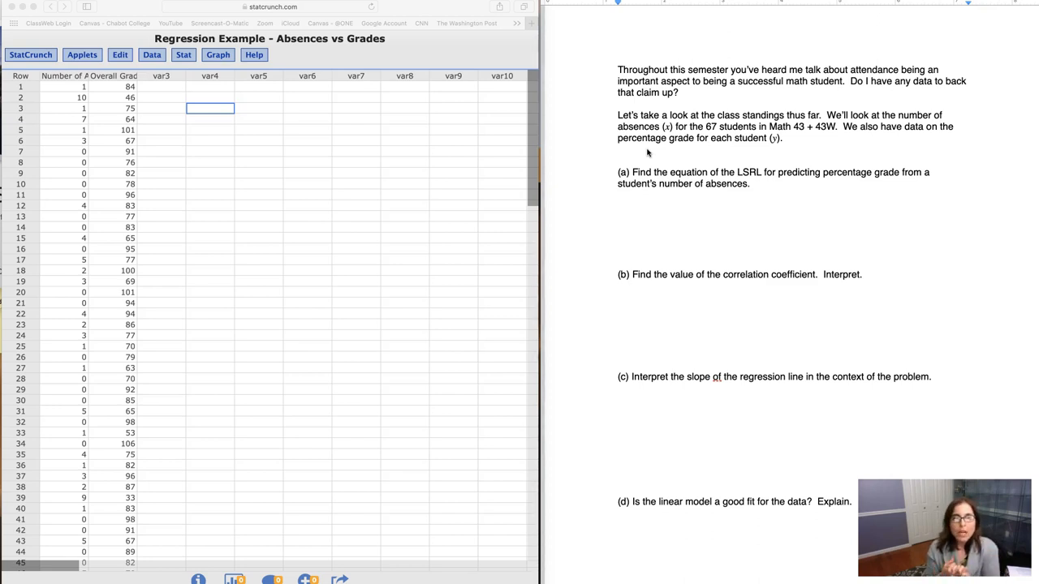
mouse_move(455, 190)
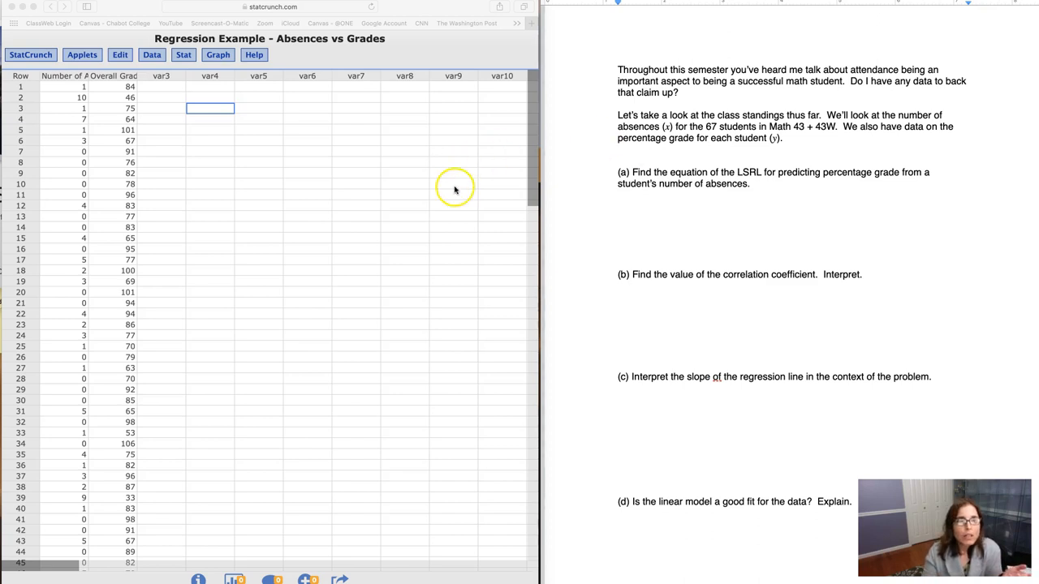
mouse_move(88, 78)
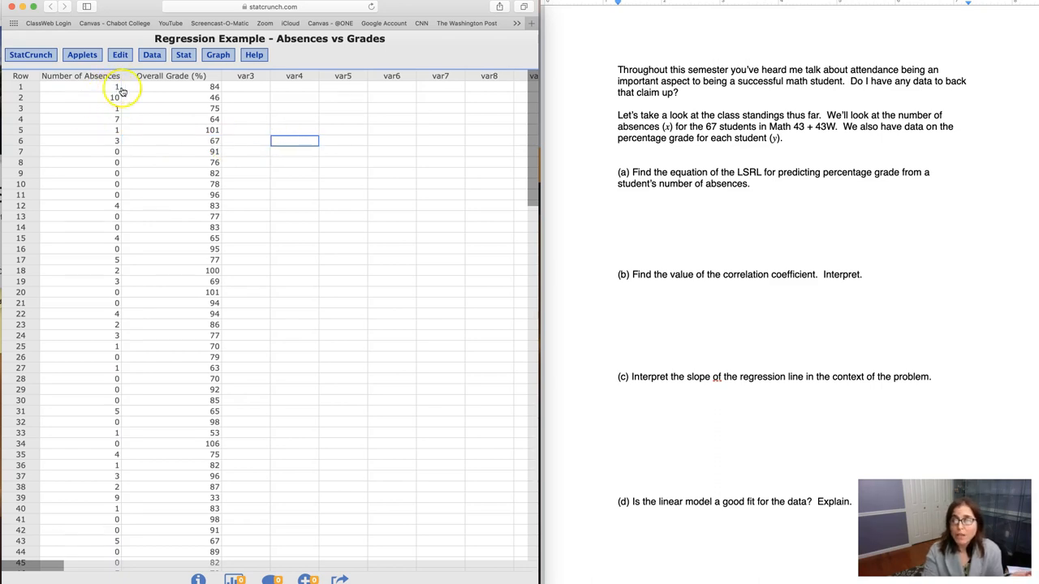
mouse_move(249, 107)
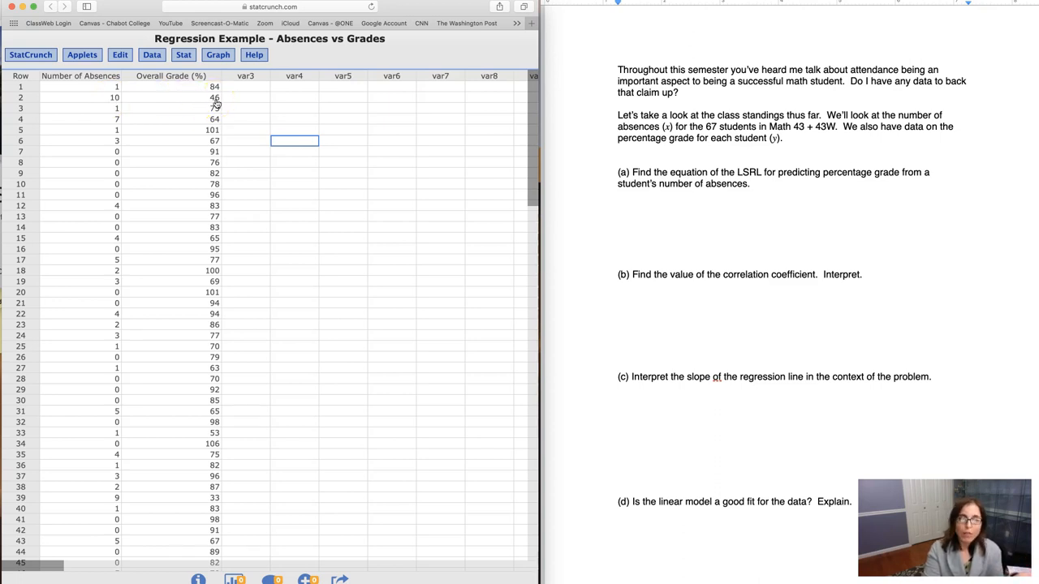
Scroll down the Absences vs Grades data table to review the rows.
scroll(down, 3)
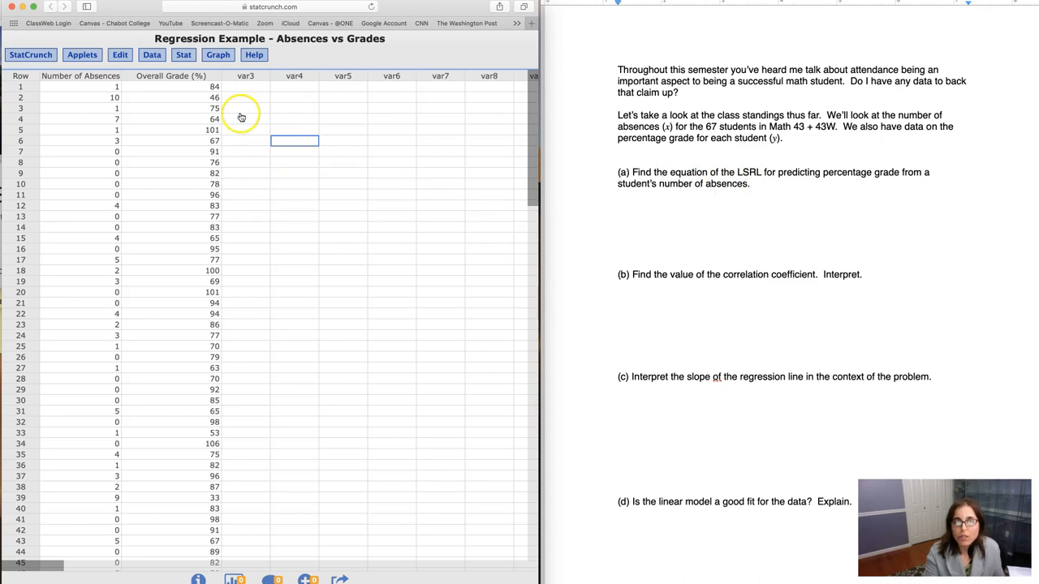
Build a scatter plot with Number of Absences on the x-axis and Overall Grade (%) on the y-axis.
click(218, 55)
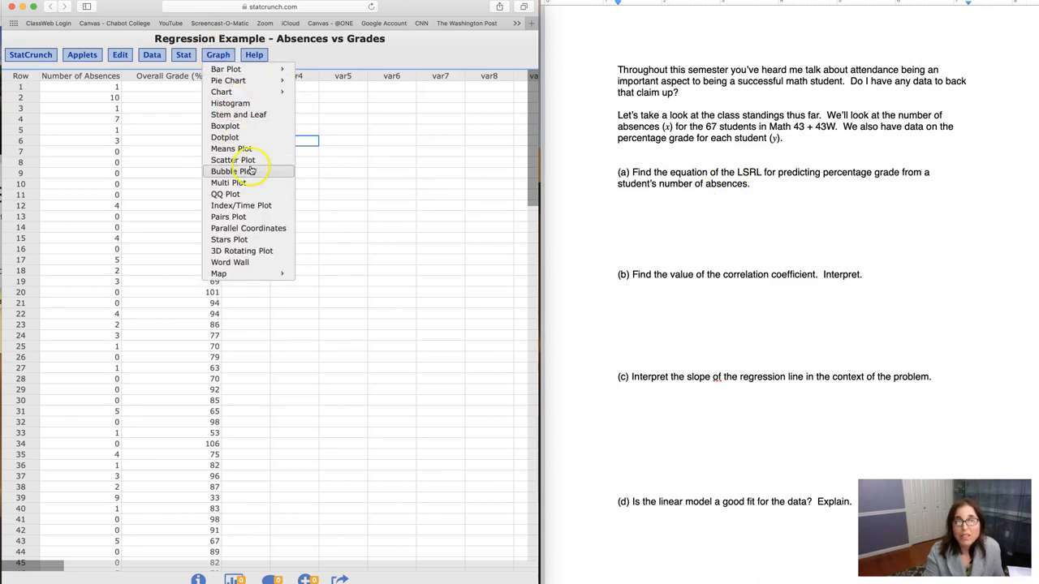
click(234, 161)
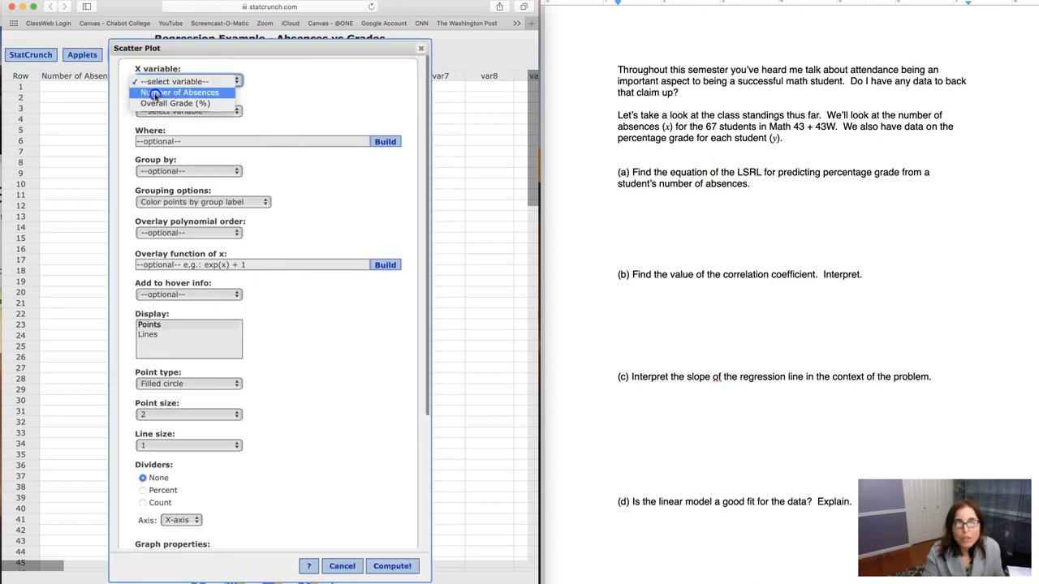
click(176, 91)
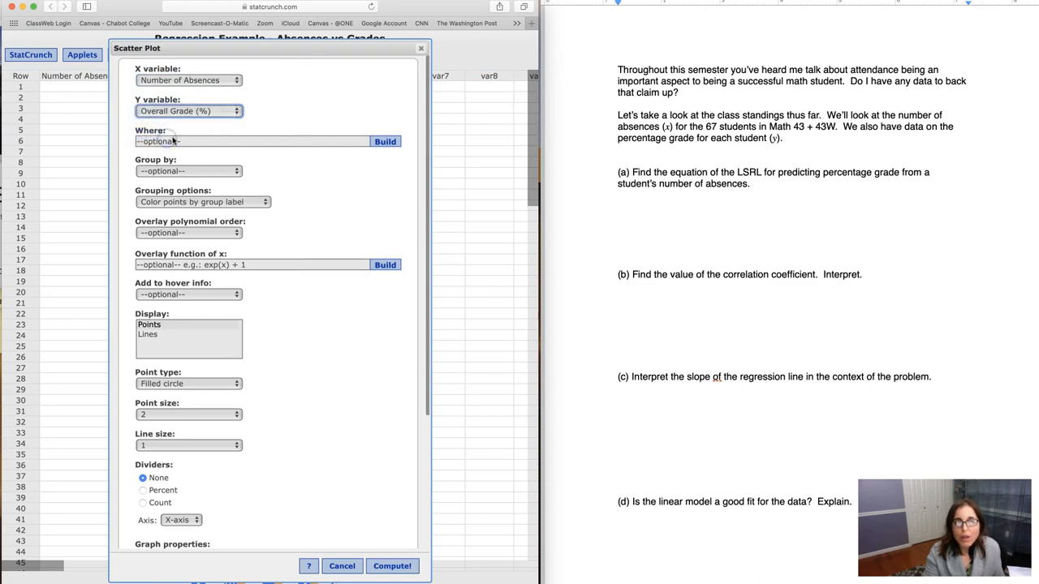
click(391, 565)
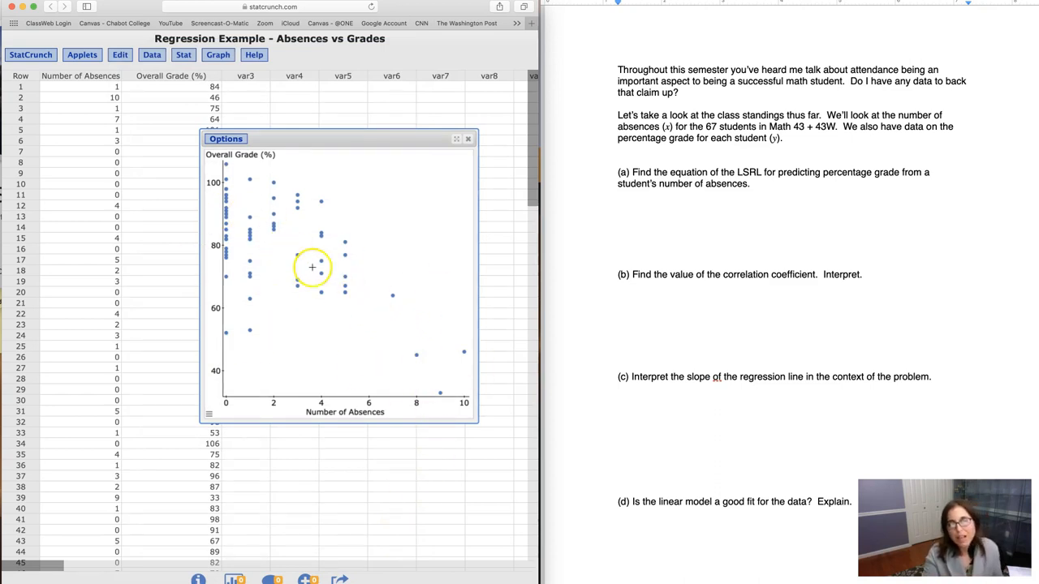
mouse_move(257, 205)
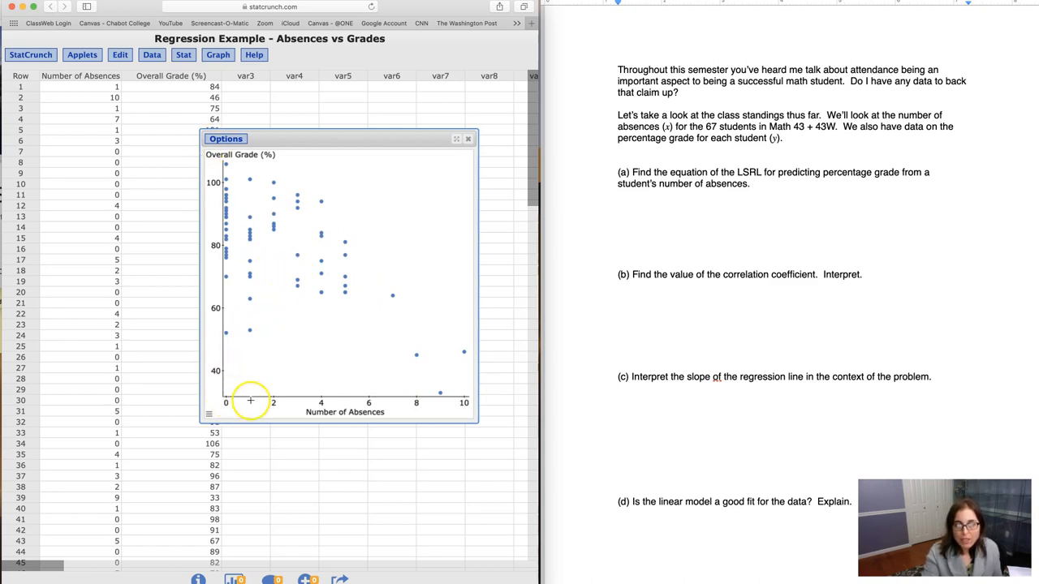
mouse_move(234, 233)
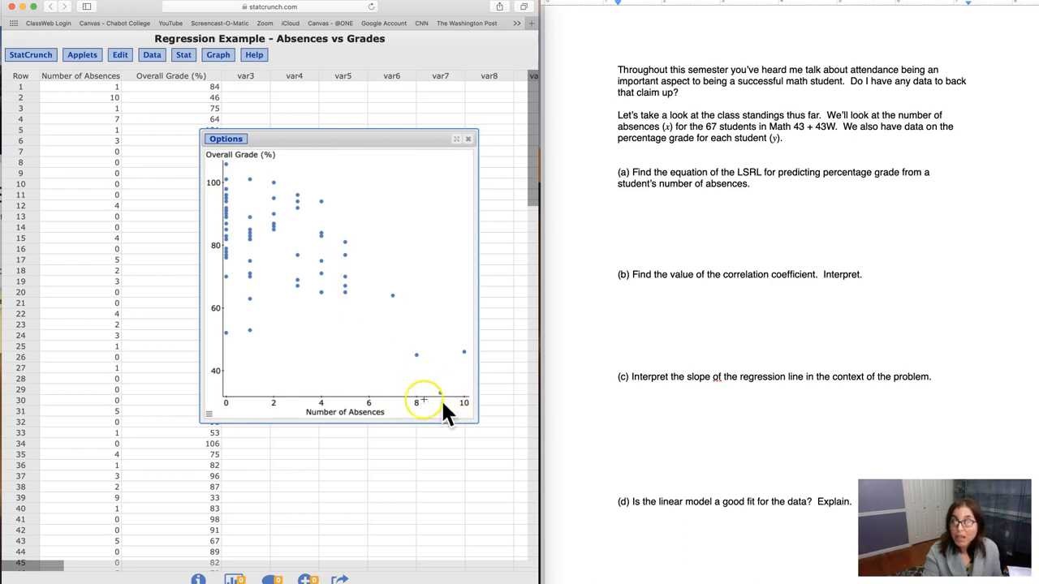
mouse_move(435, 340)
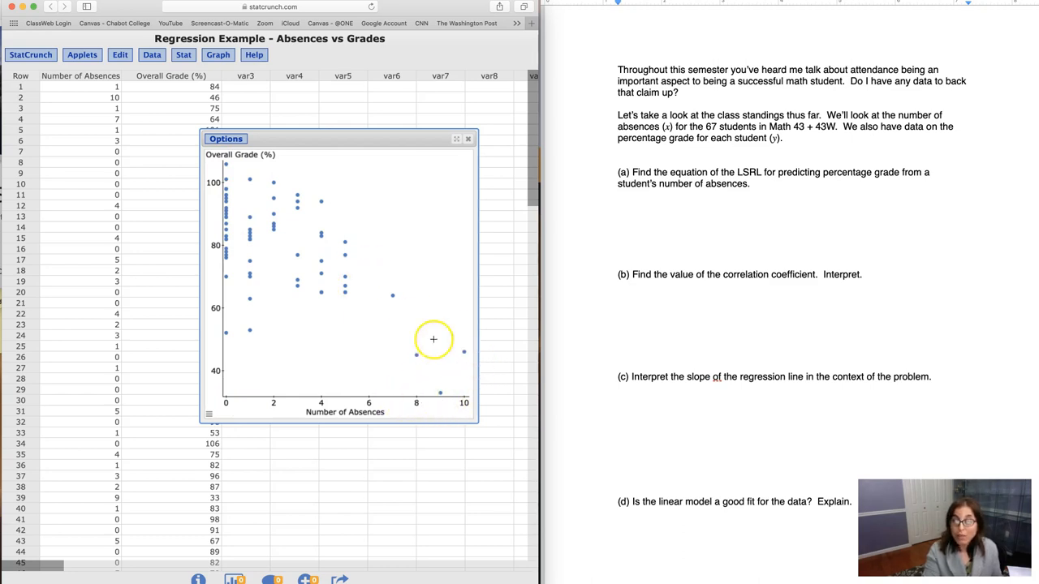
mouse_move(452, 354)
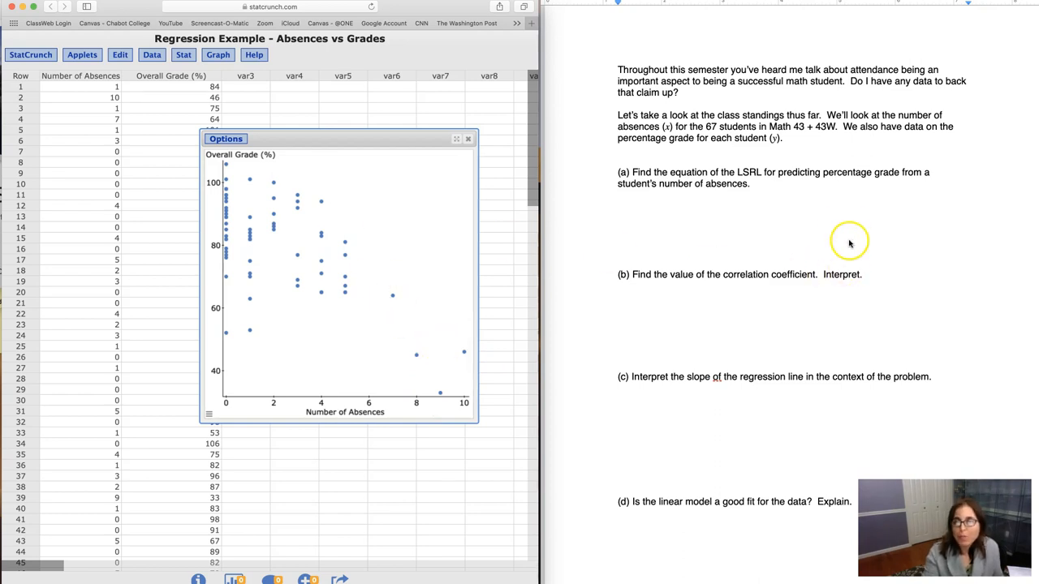
Compute the simple linear regression of Overall Grade (%) on absences and select intercept 88.01 and slope −3.79.
click(182, 55)
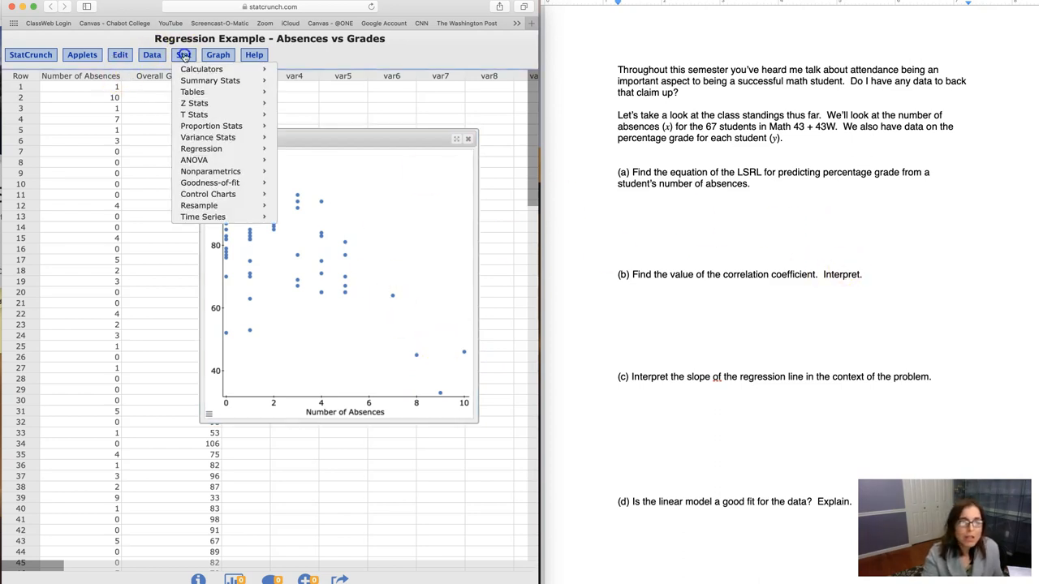
click(312, 150)
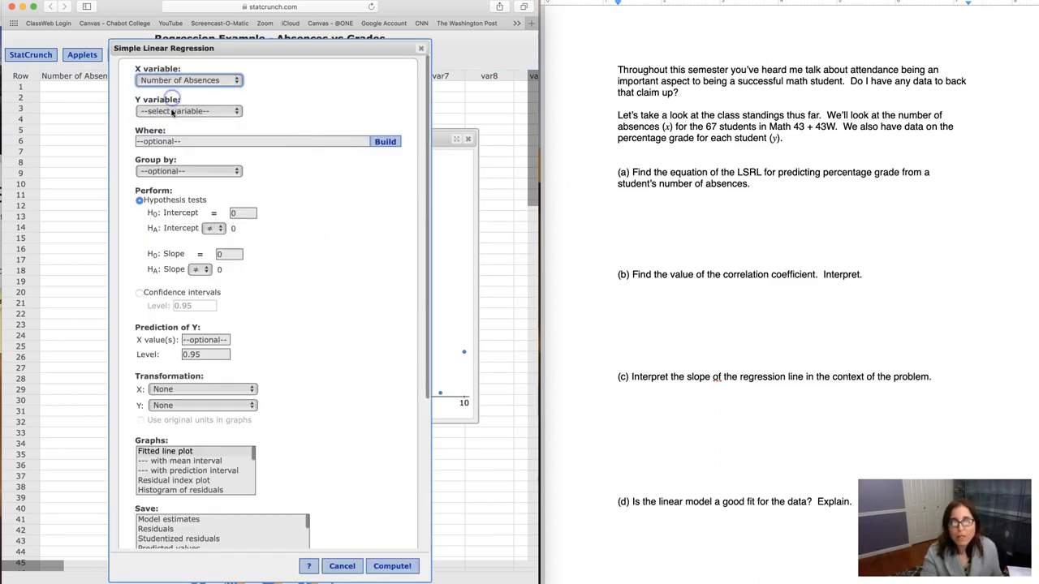
click(188, 110)
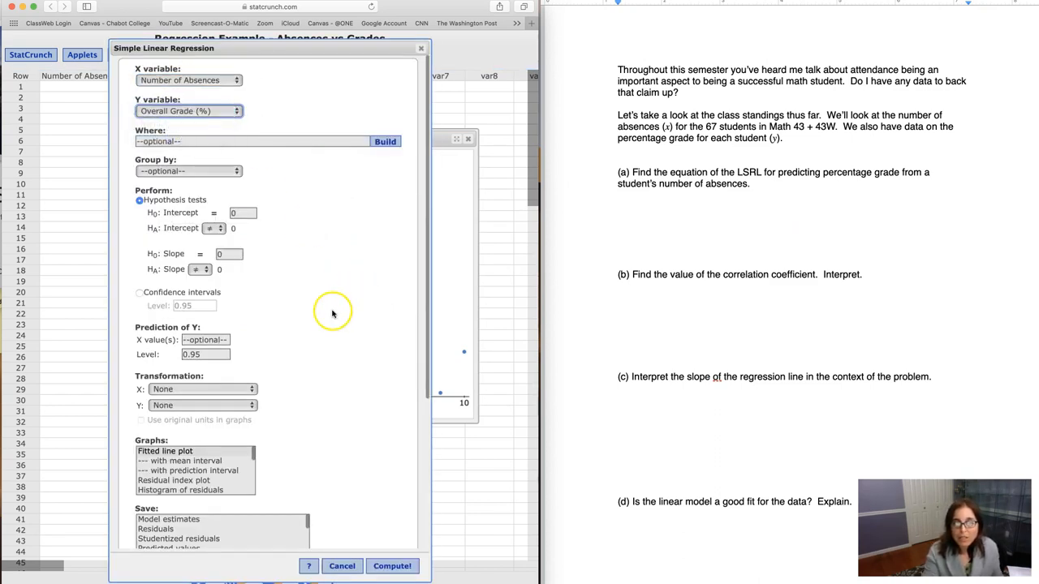
click(393, 565)
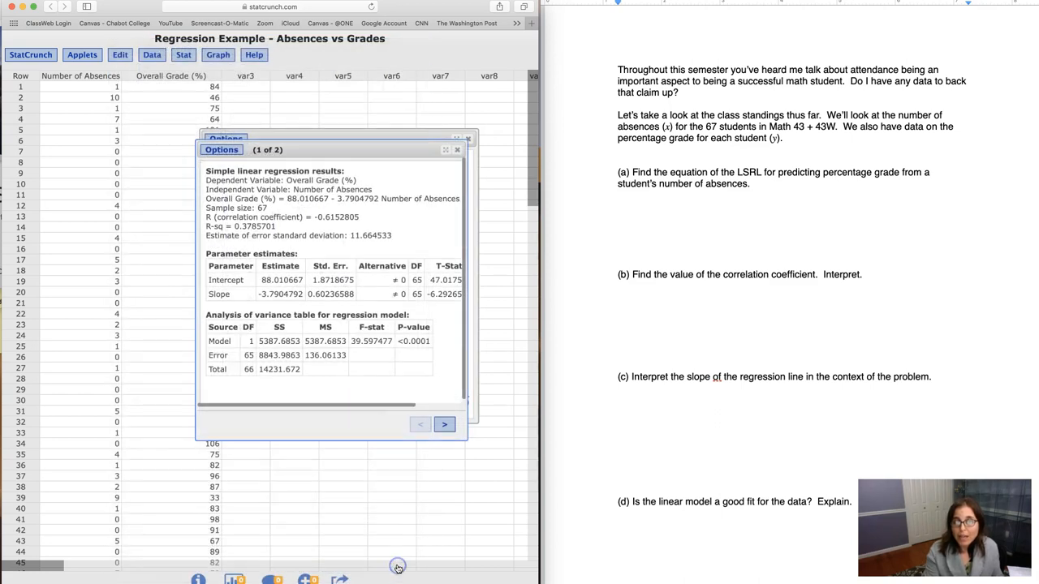
mouse_move(464, 438)
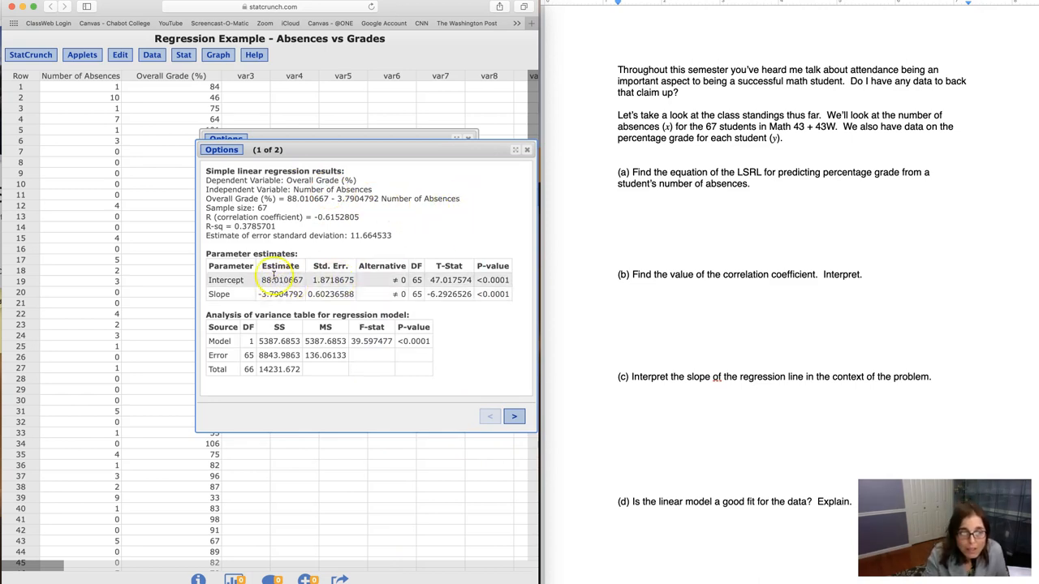
double_click(279, 279)
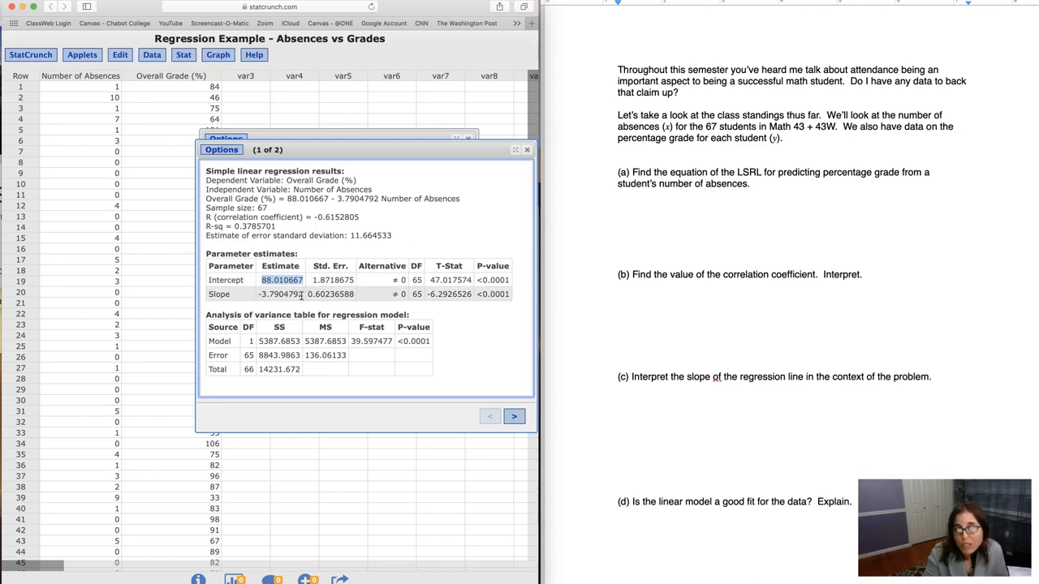
double_click(279, 294)
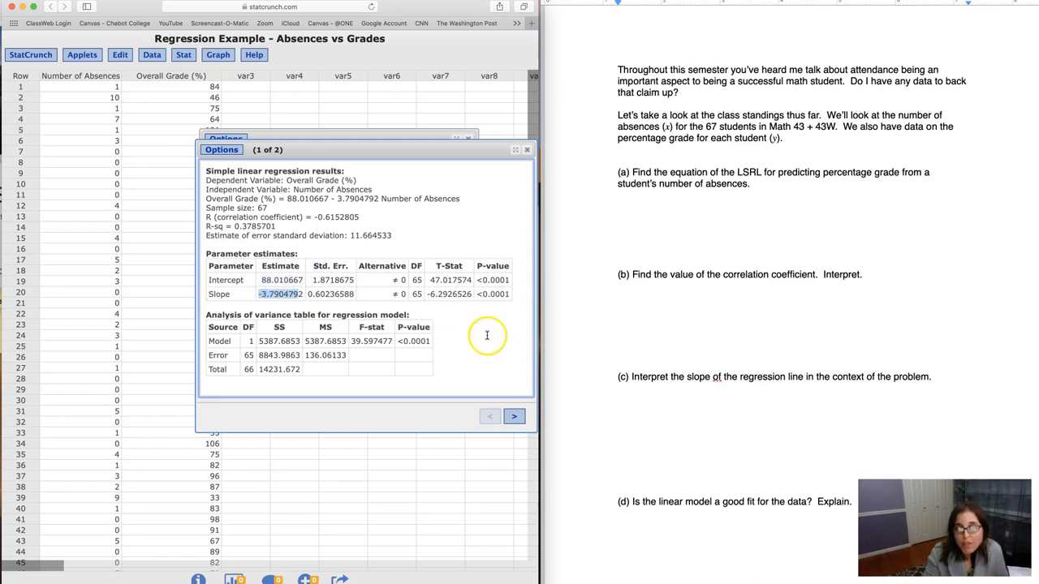
mouse_move(487, 334)
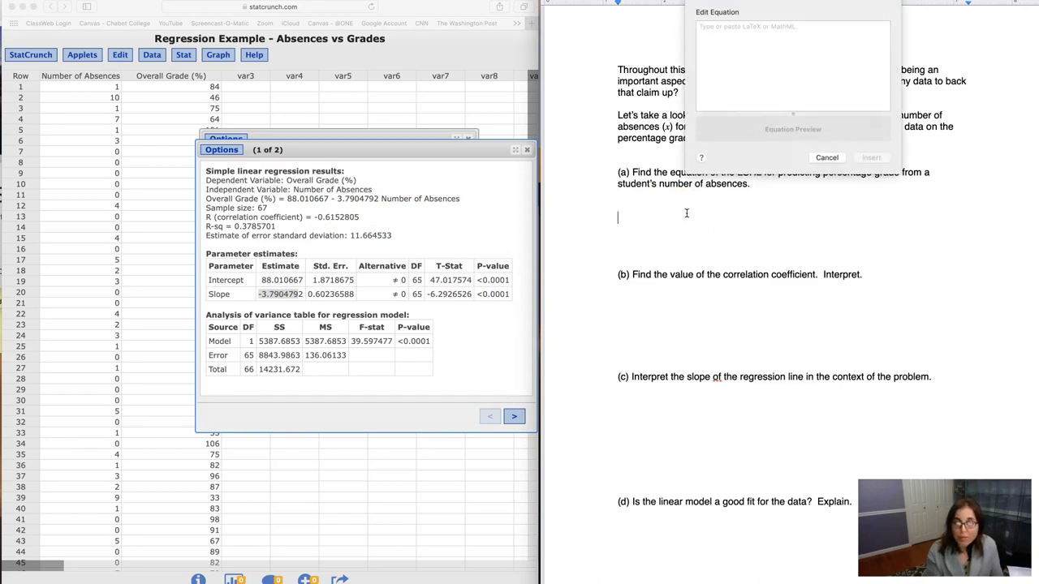
Insert the LaTeX equation Overall Grade-hat = 88.0 − 3.8 · Number of Absences for question (a).
text(\widehat)
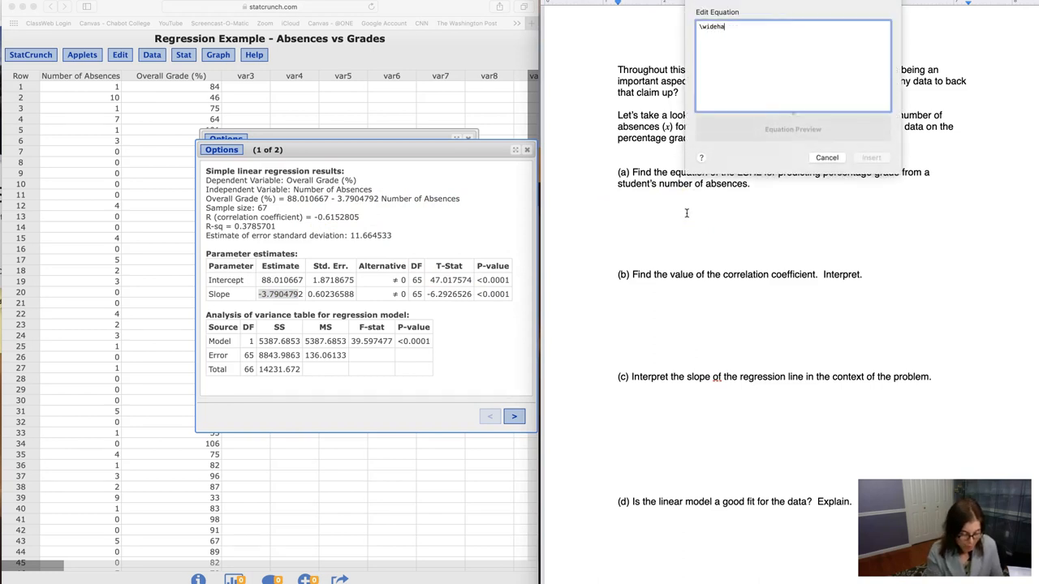
text({)
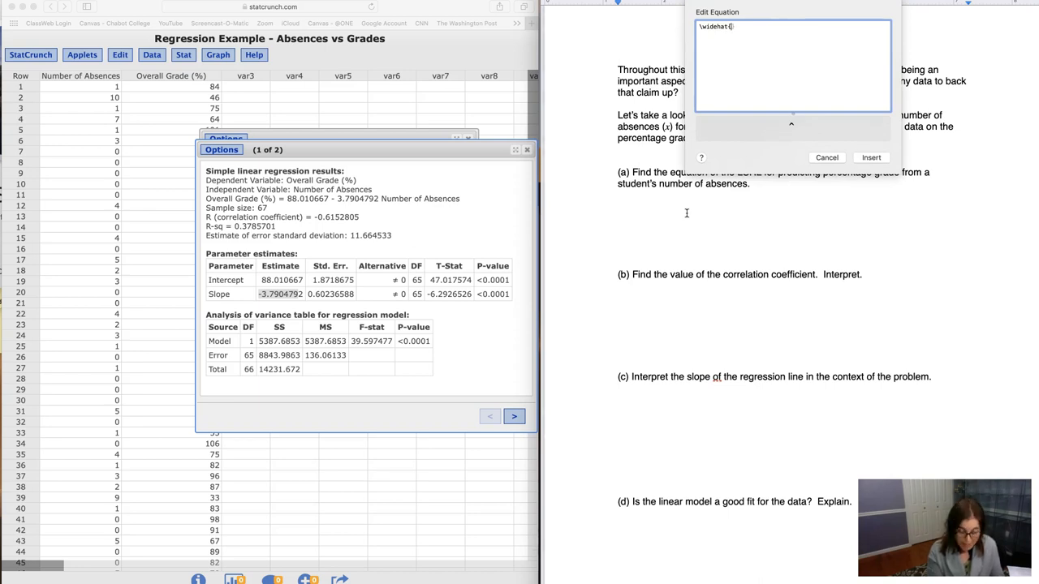
text({\})
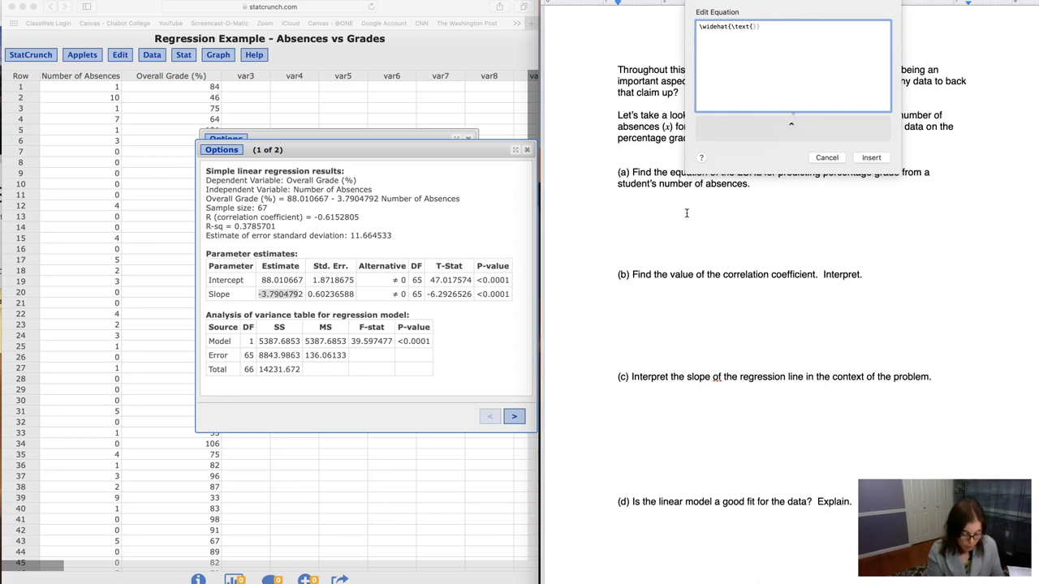
text(Overall Grade)
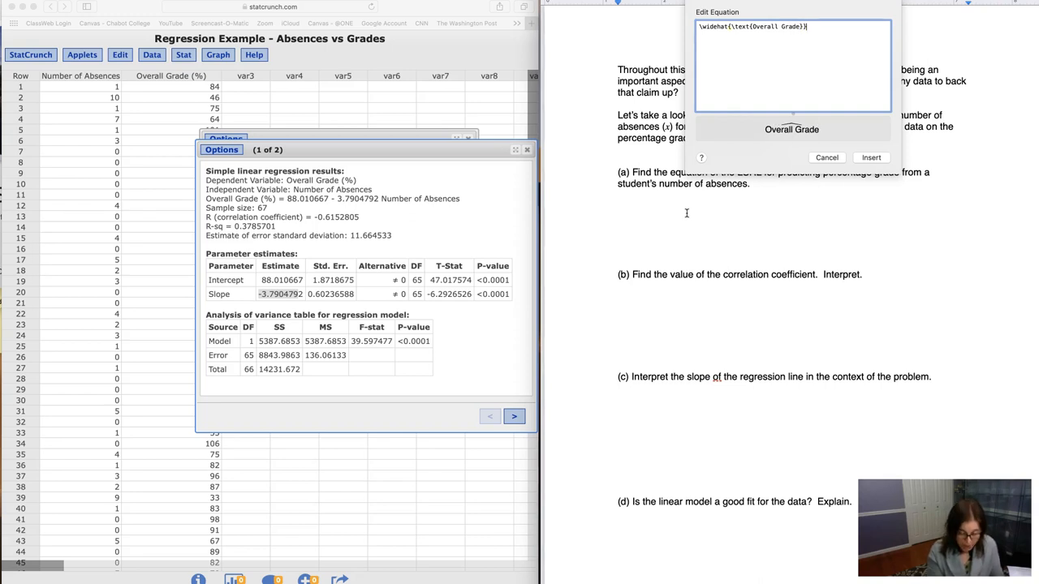
text(=)
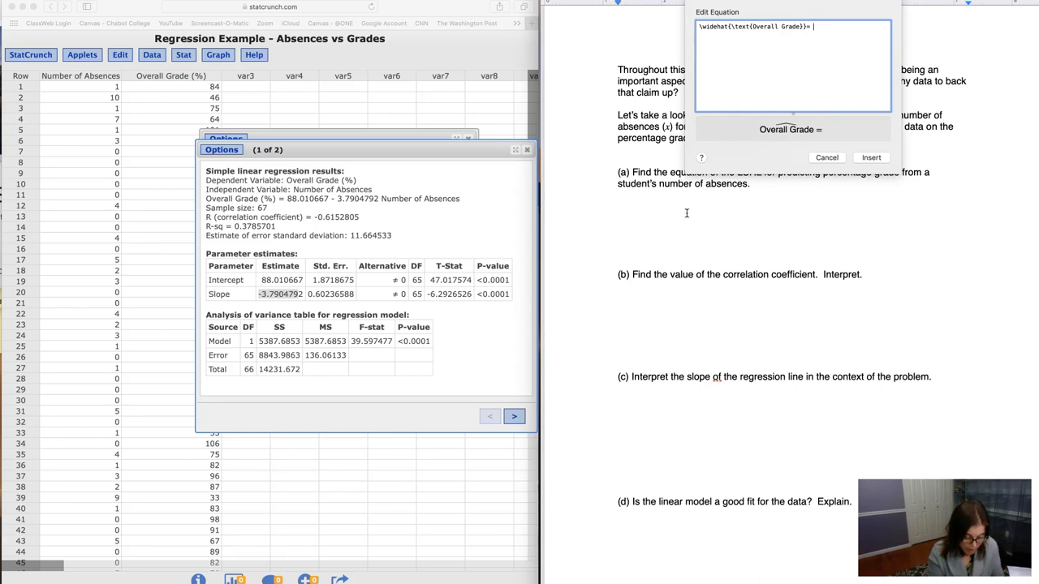
text(88)
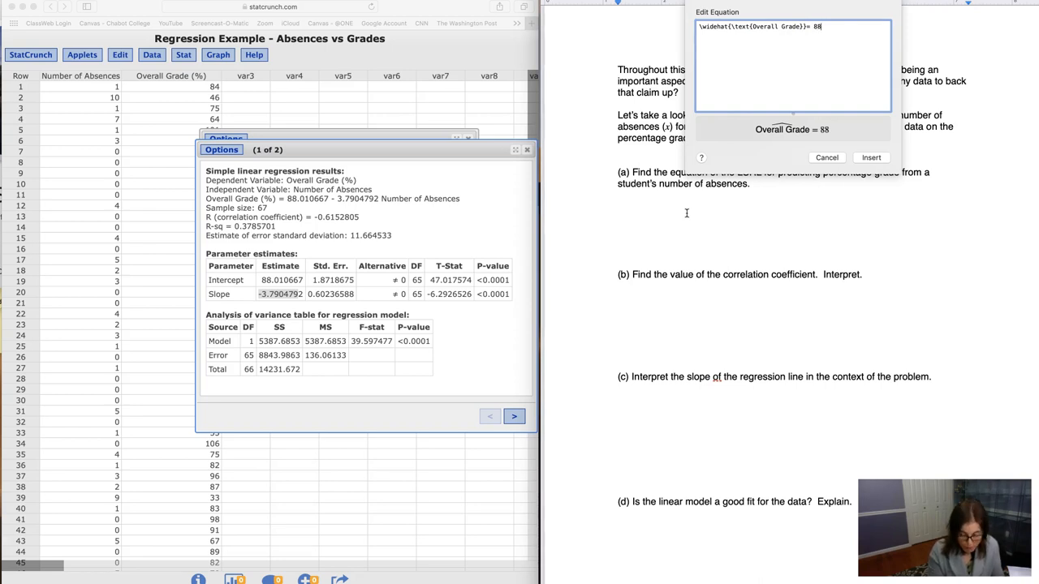
text(.0)
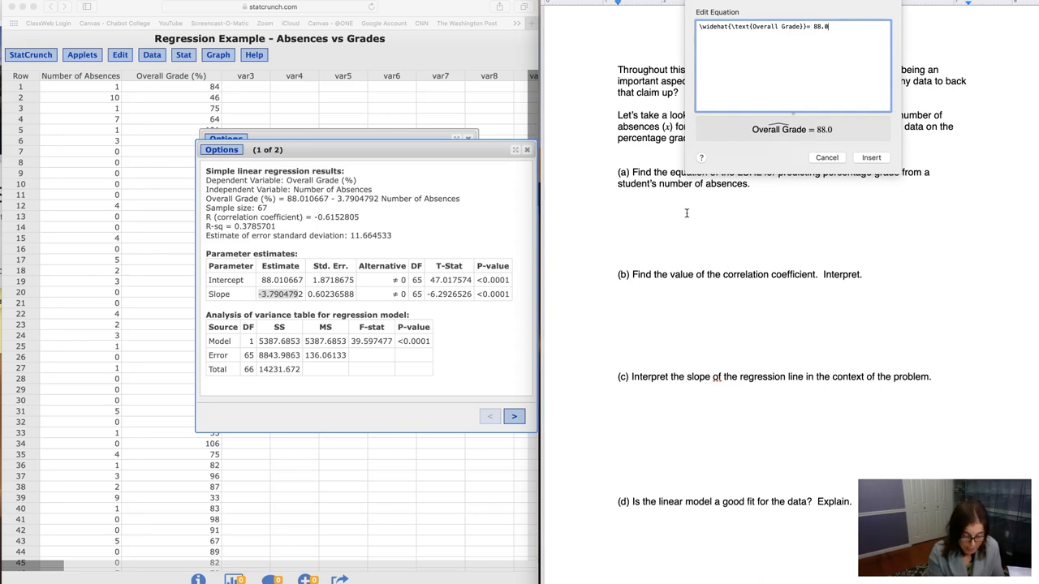
text(-3.8 \text)
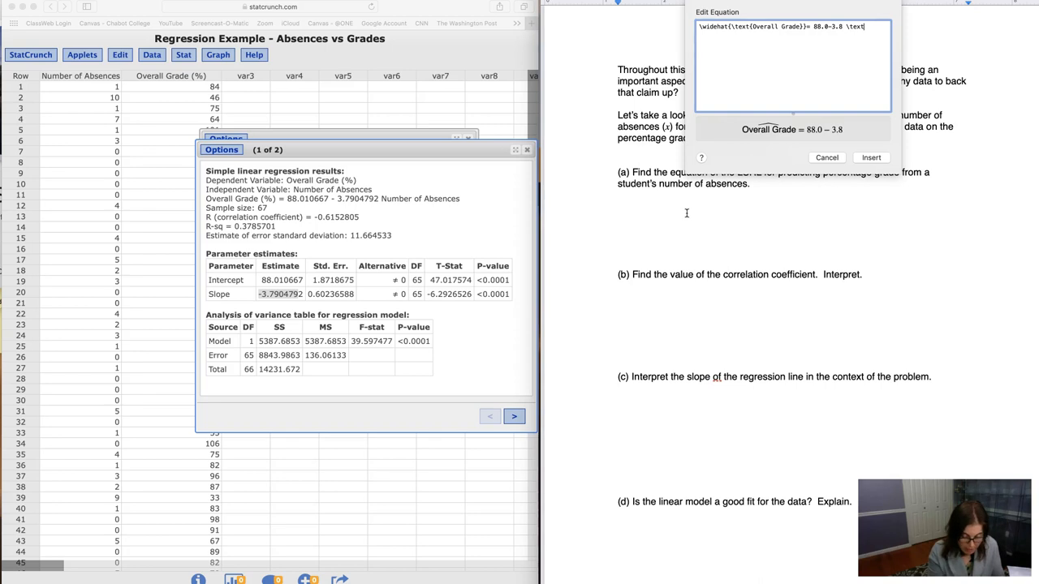
text(Number of Abscences)
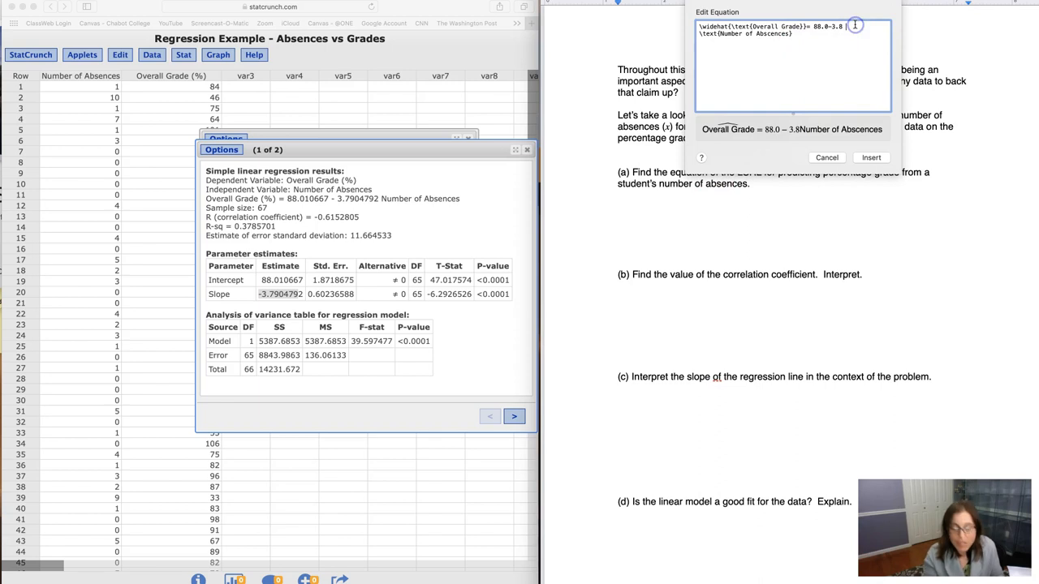
text(\cdot\)
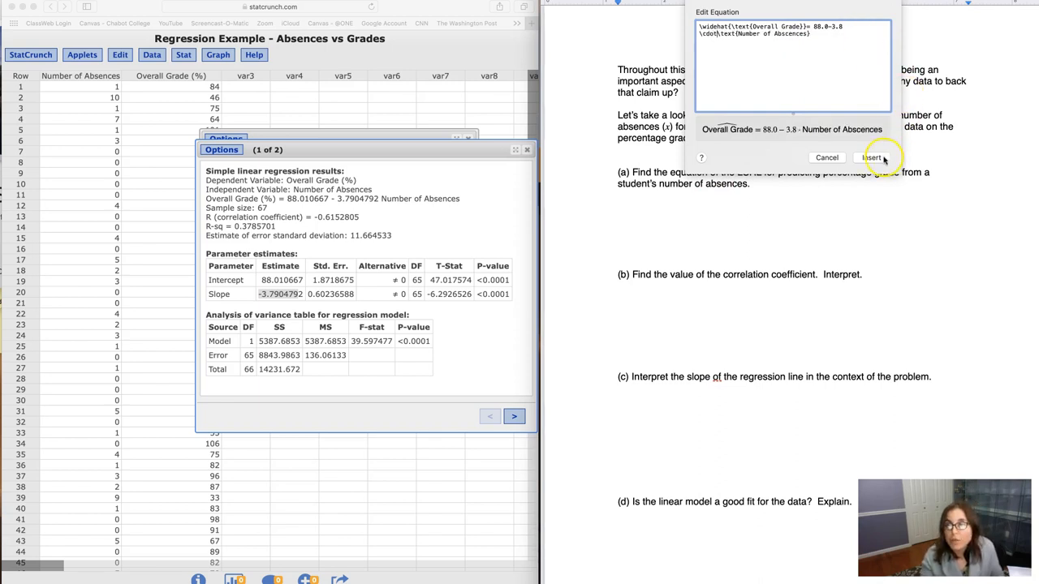
click(855, 157)
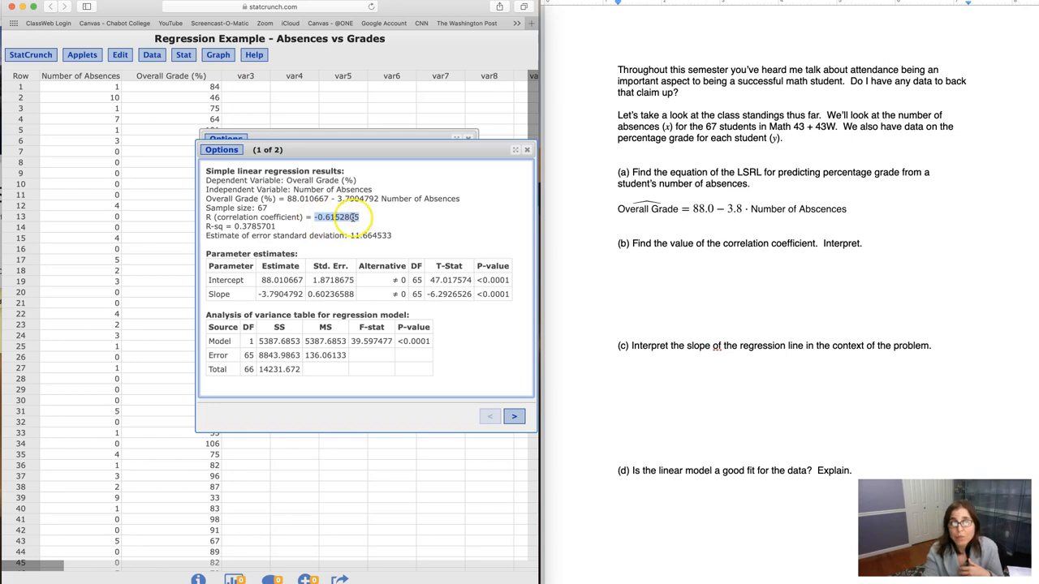
Place the cursor under question (b) where the correlation answer goes.
click(627, 263)
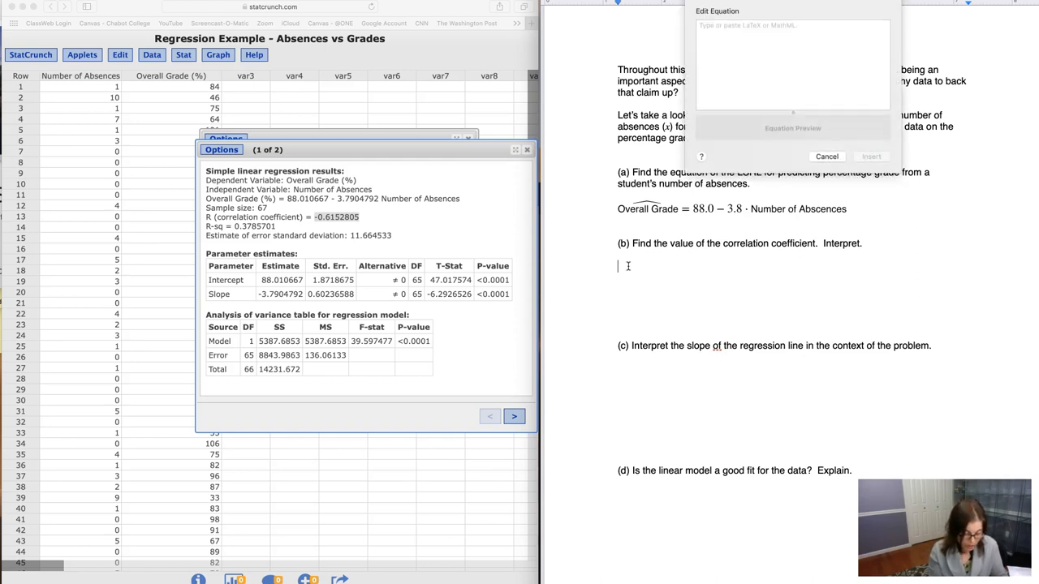
Insert r = −0.61 and write that there is a moderate, negative, linear relationship between absences and overall grade.
text(r=-0.61)
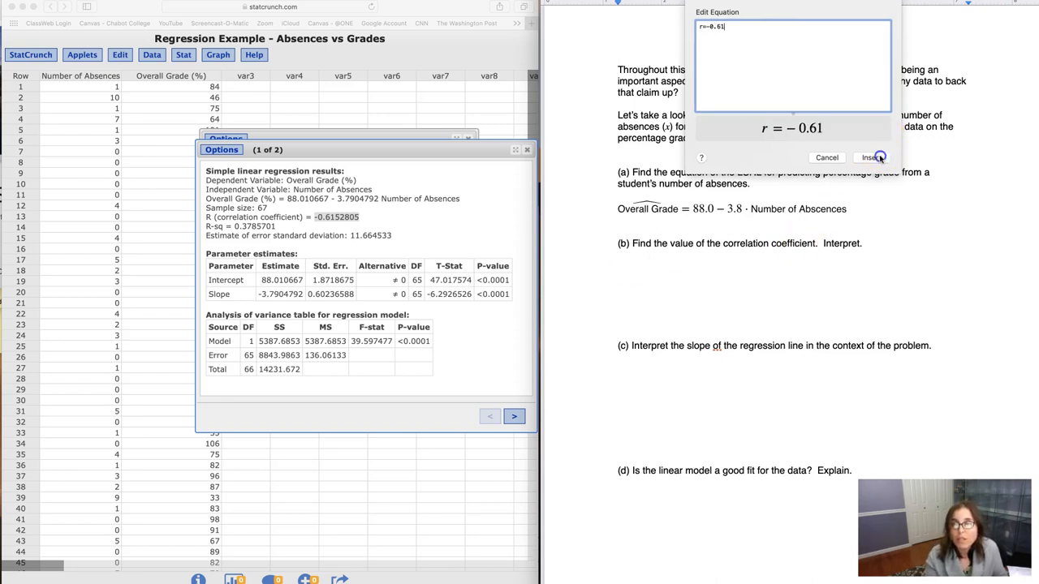
click(870, 158)
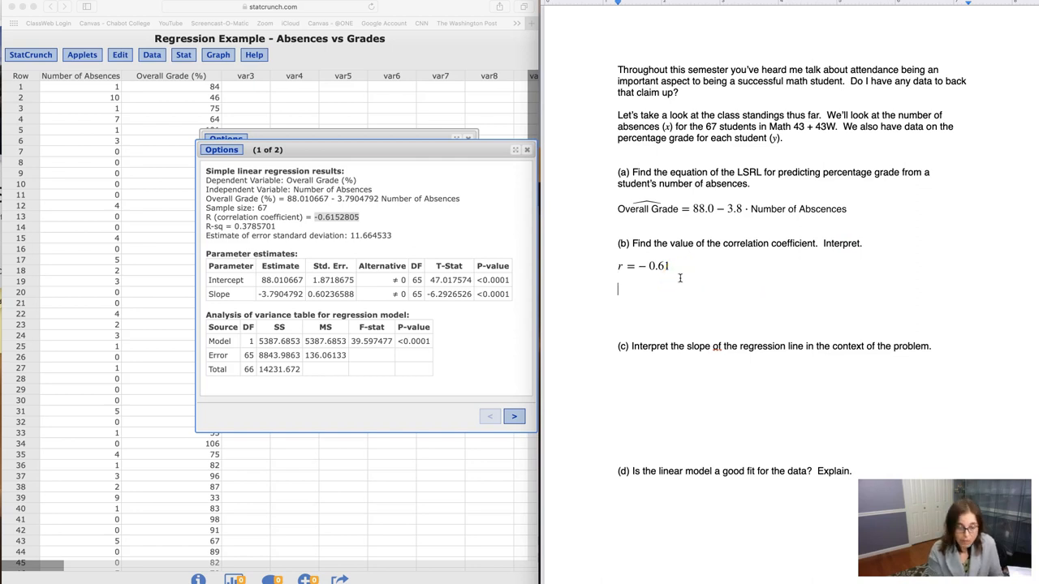
text(There is a)
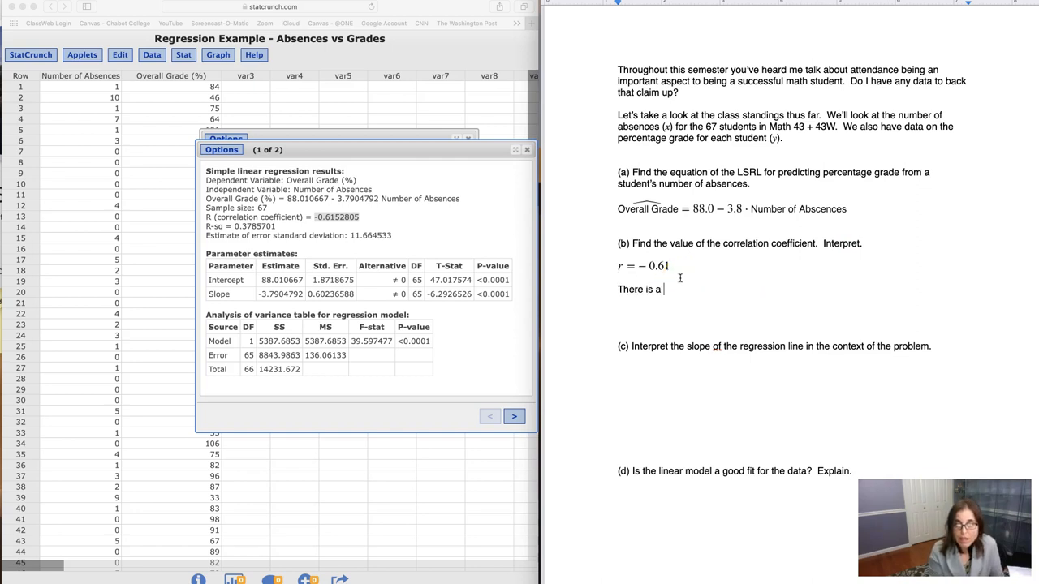
text(moderate, negative,)
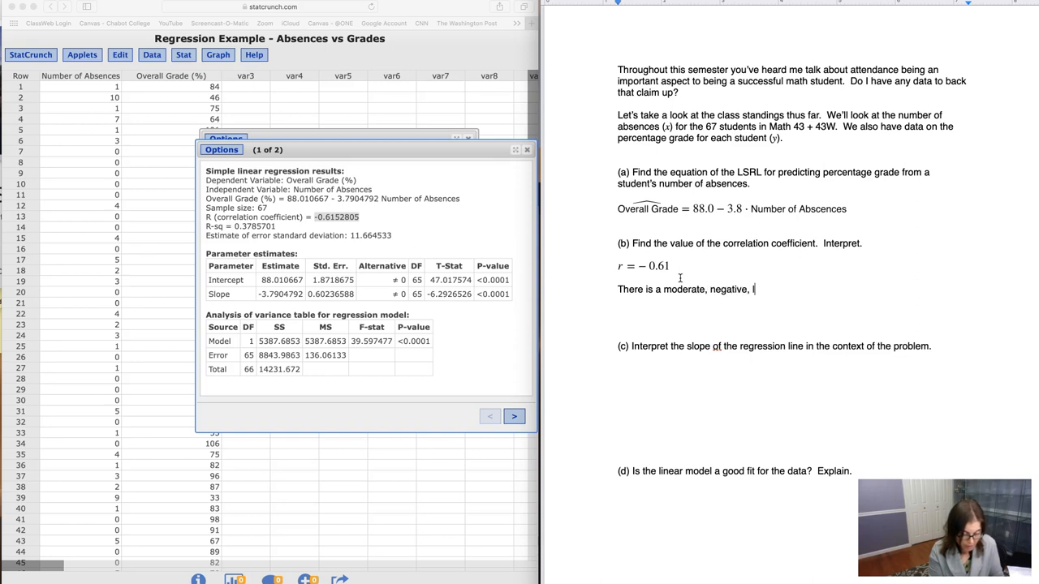
text(linear relationship)
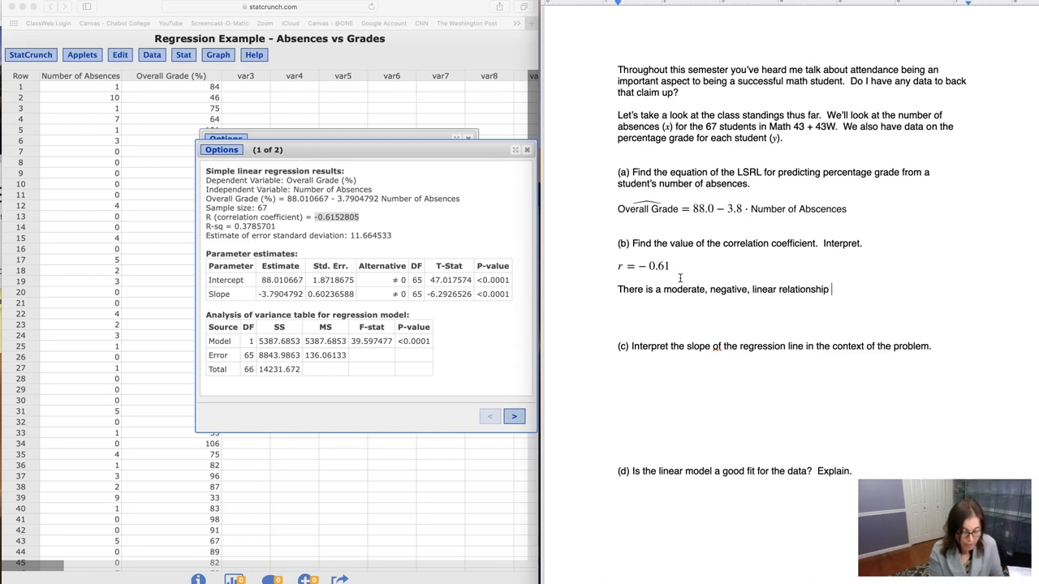
text(between)
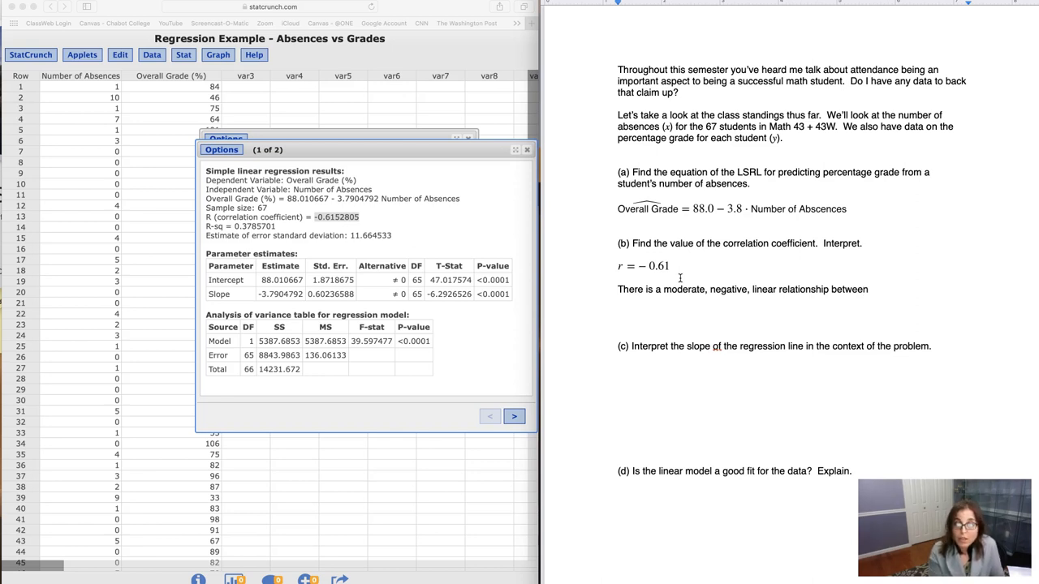
text(the number of absences and the per)
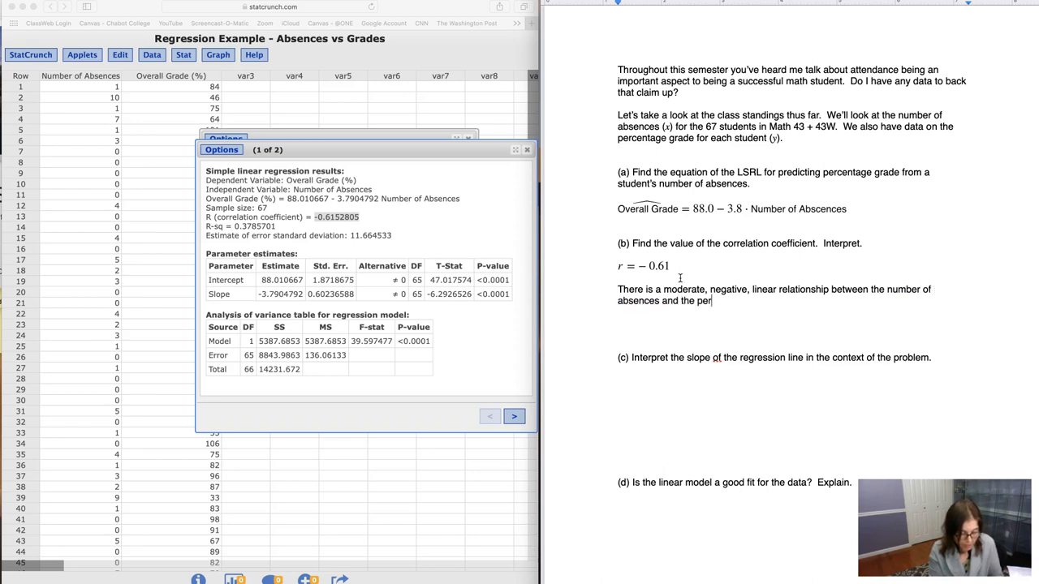
key(Backspace)
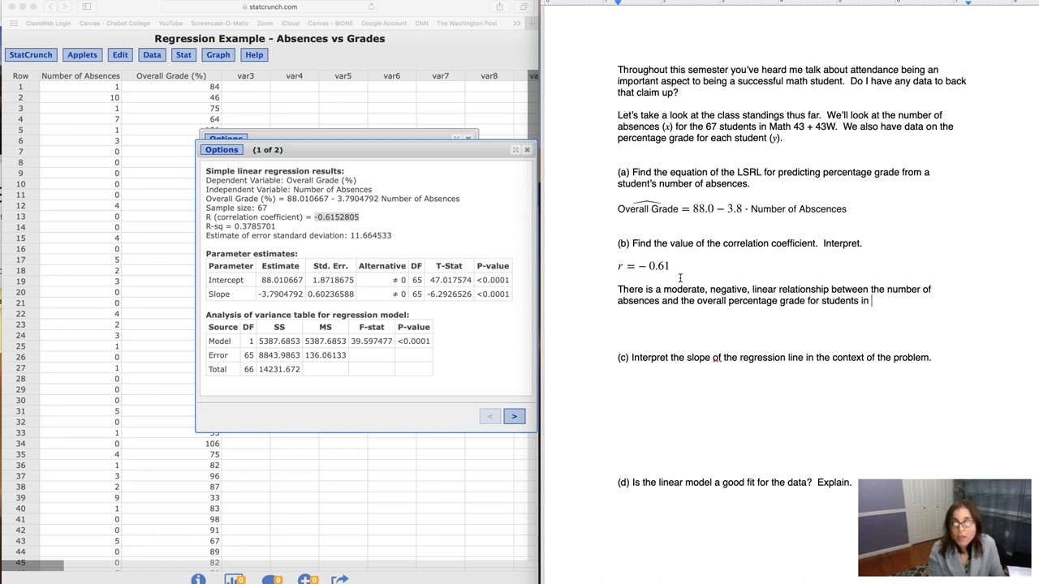
text(Math 43 +)
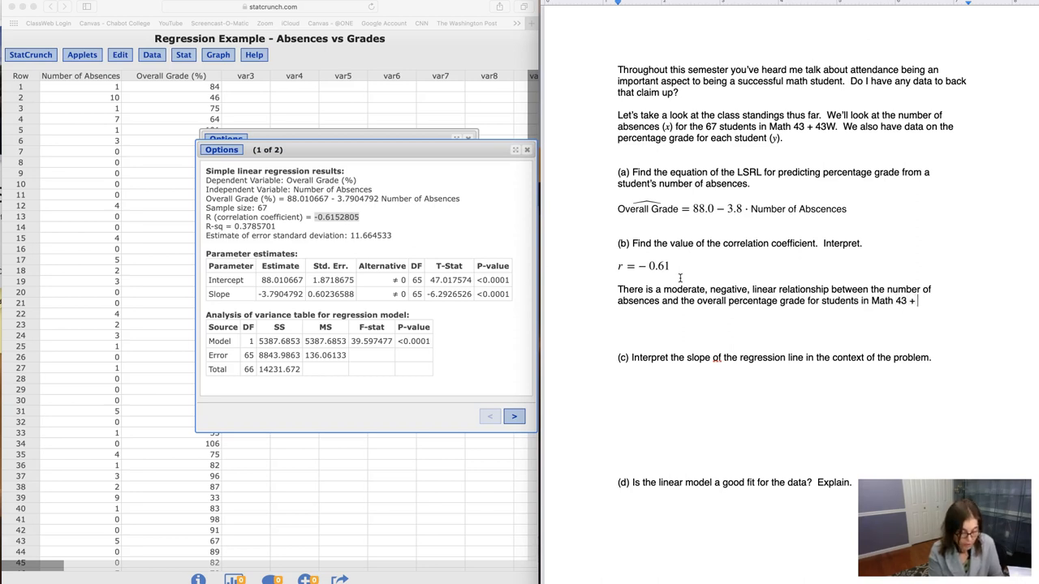
text(43W.)
text(\text{slope)
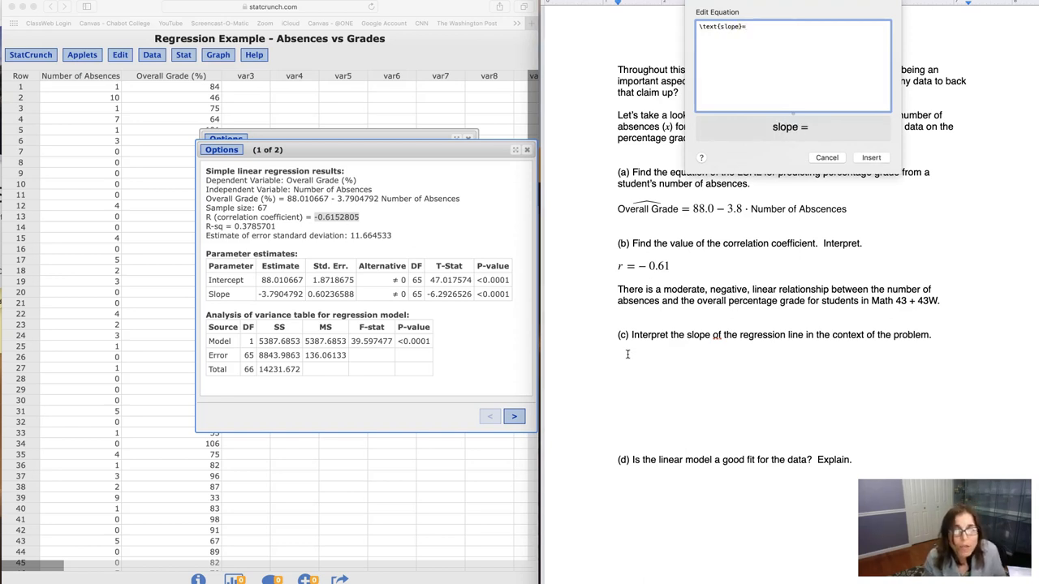
Insert the slope equation for (c) and rewrite it as the fraction −3.8 over 1.
text(=-3.8)
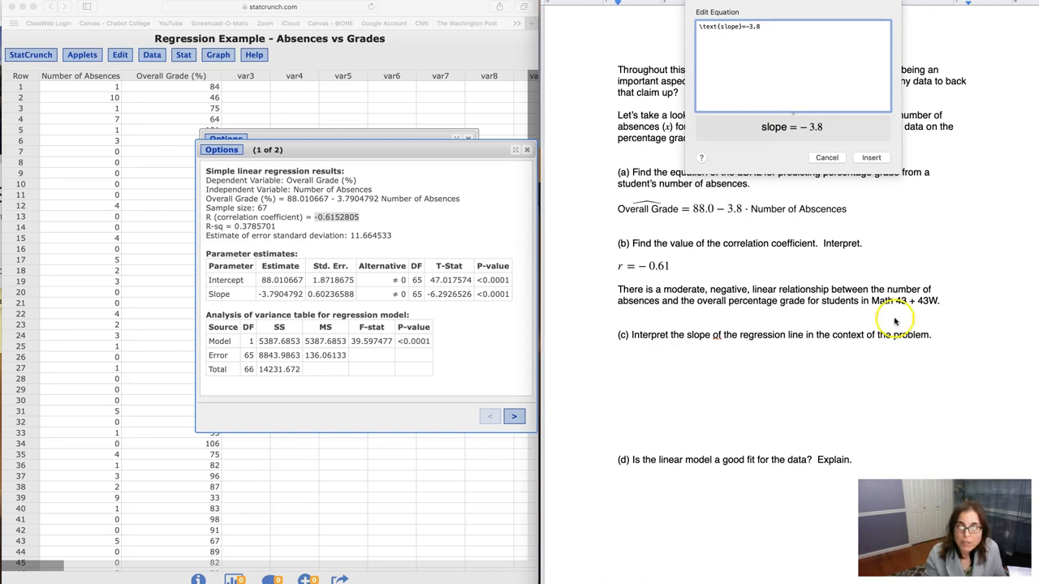
click(871, 157)
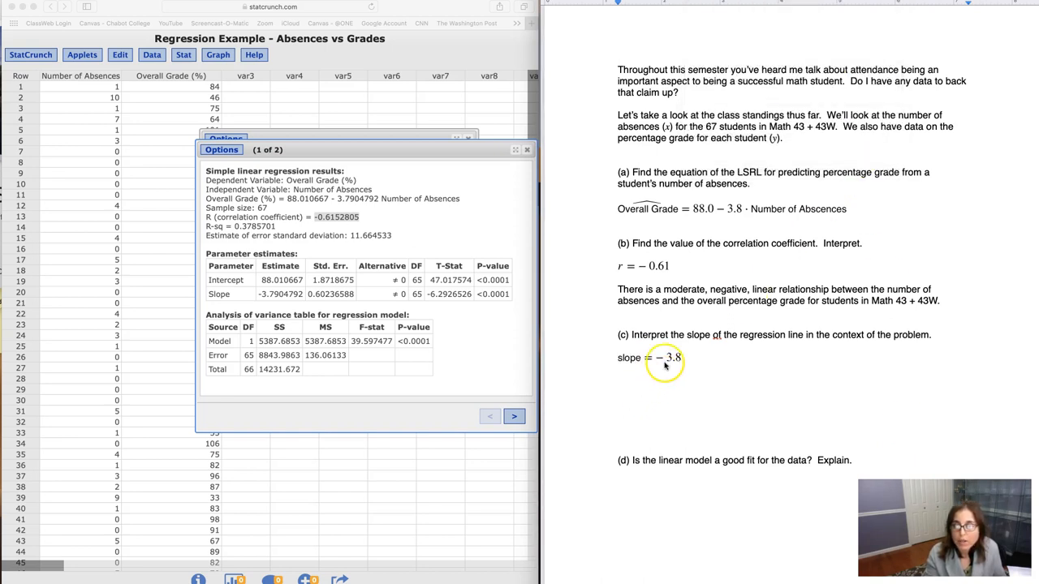
double_click(650, 359)
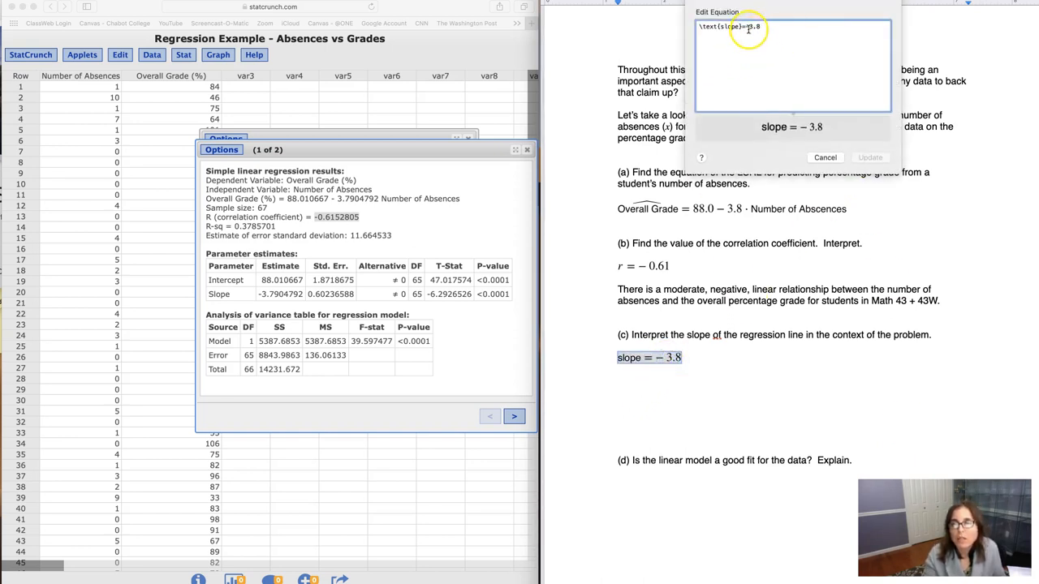
text(\frac{)
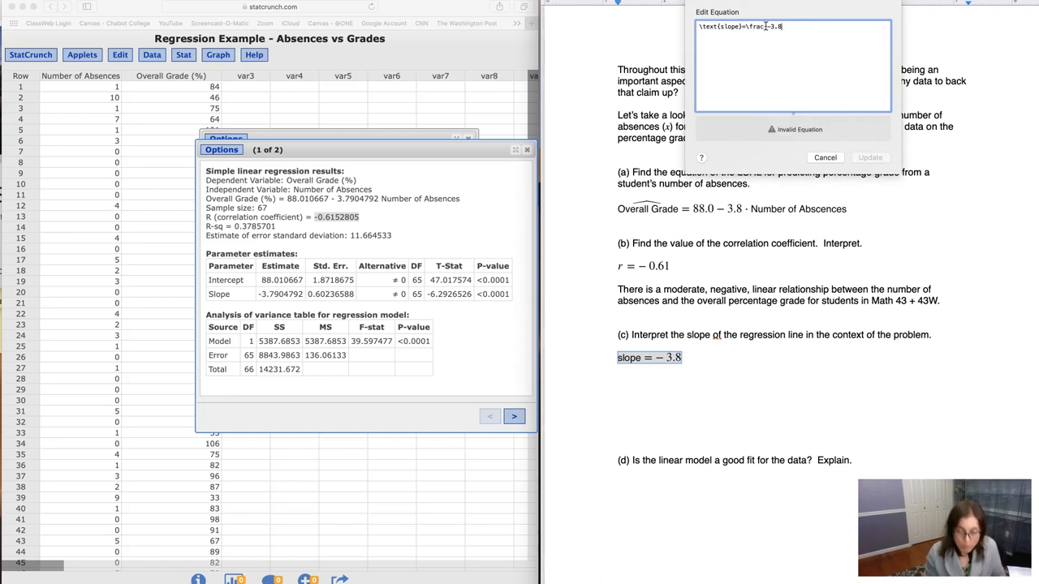
text({1})
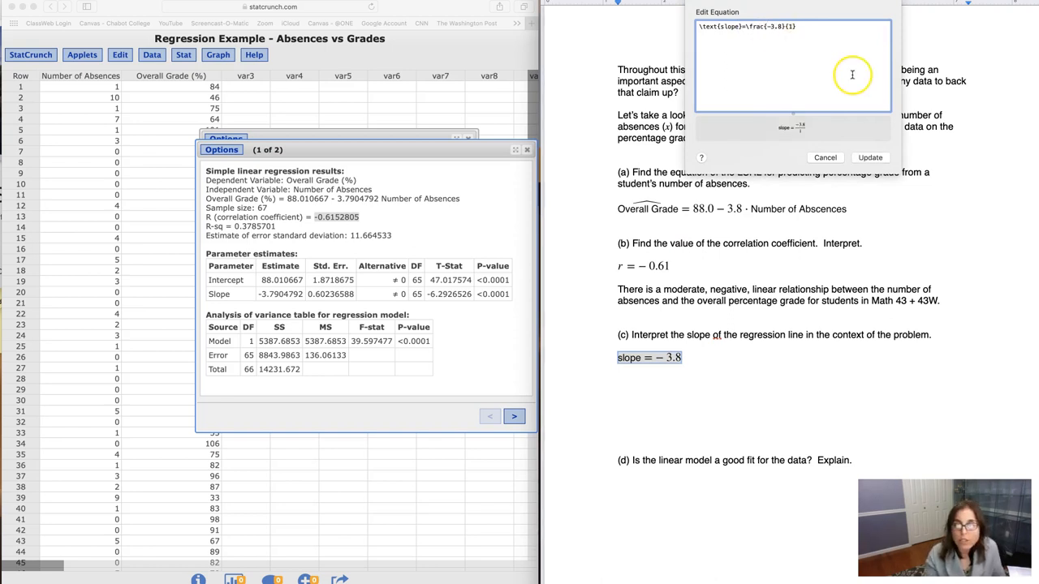
click(870, 156)
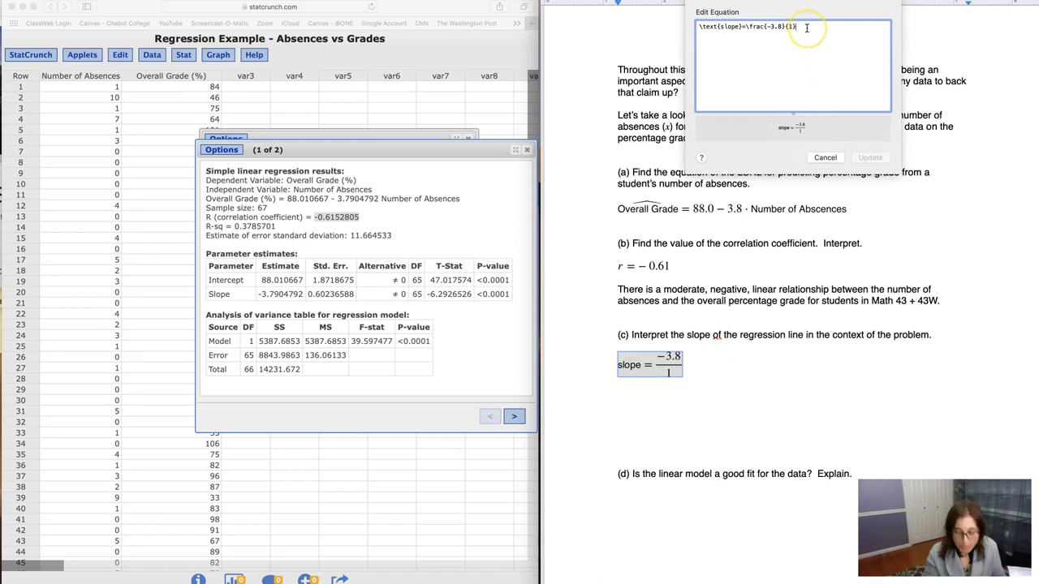
Extend the slope equation with units: equals % over number of absences.
text(= \frac{})
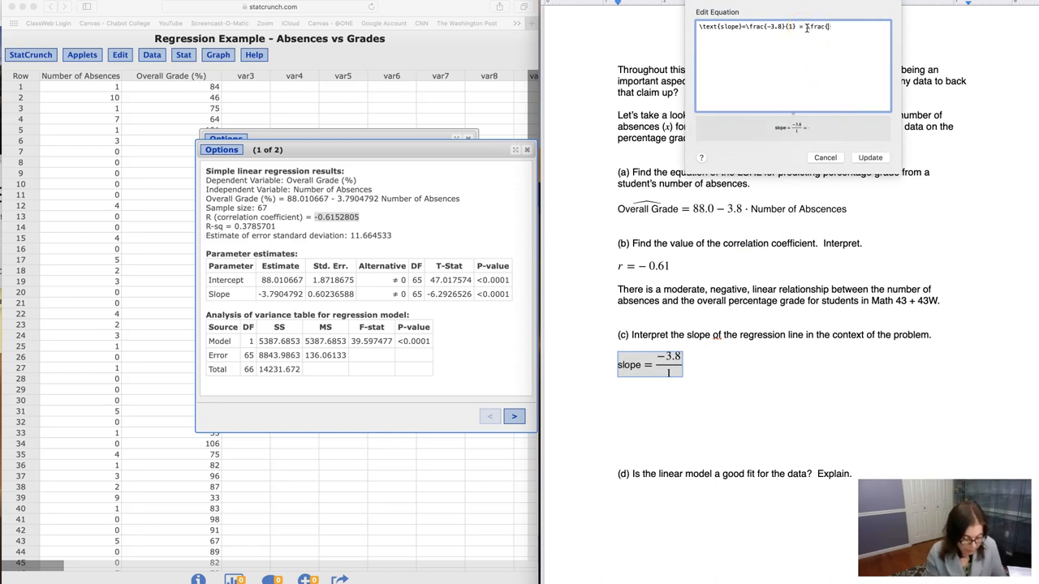
text(\text{\)
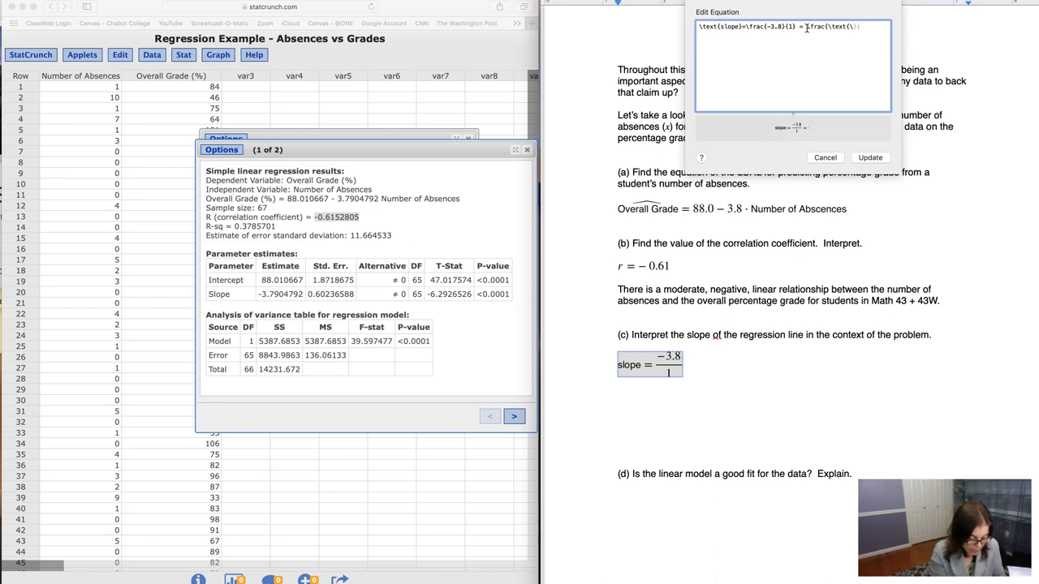
text(%)
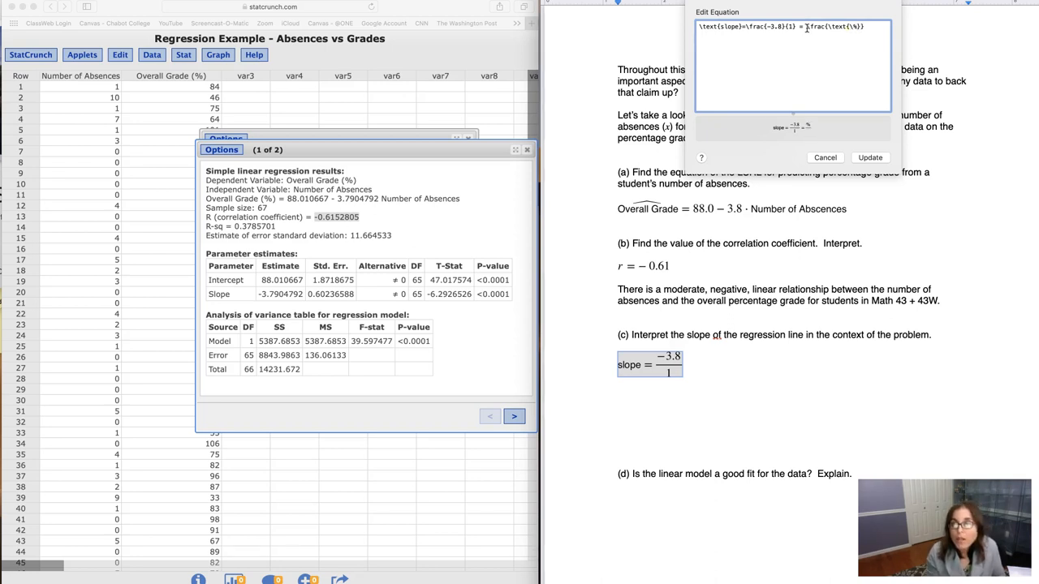
text({)
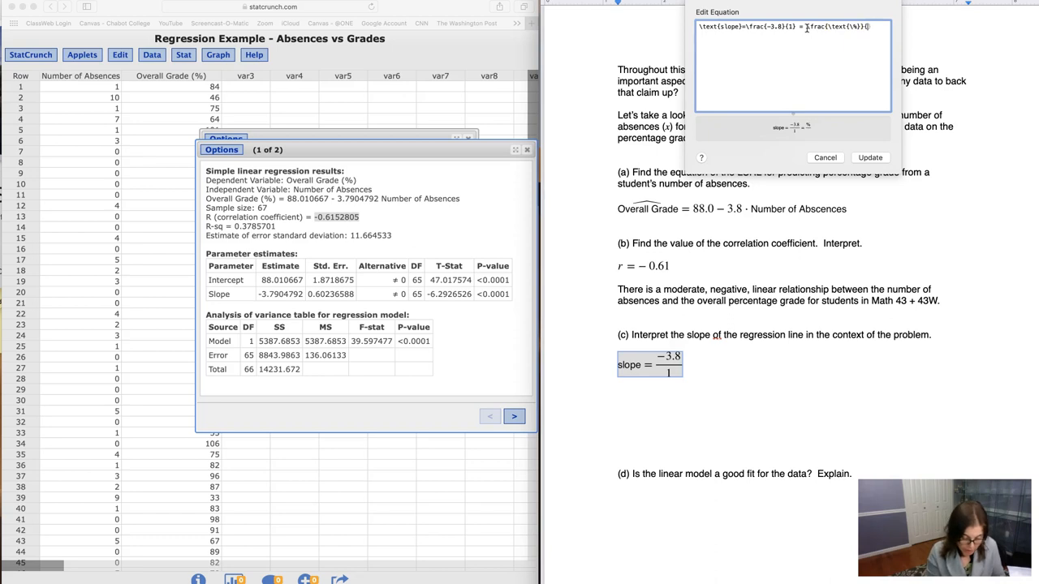
text({\text})
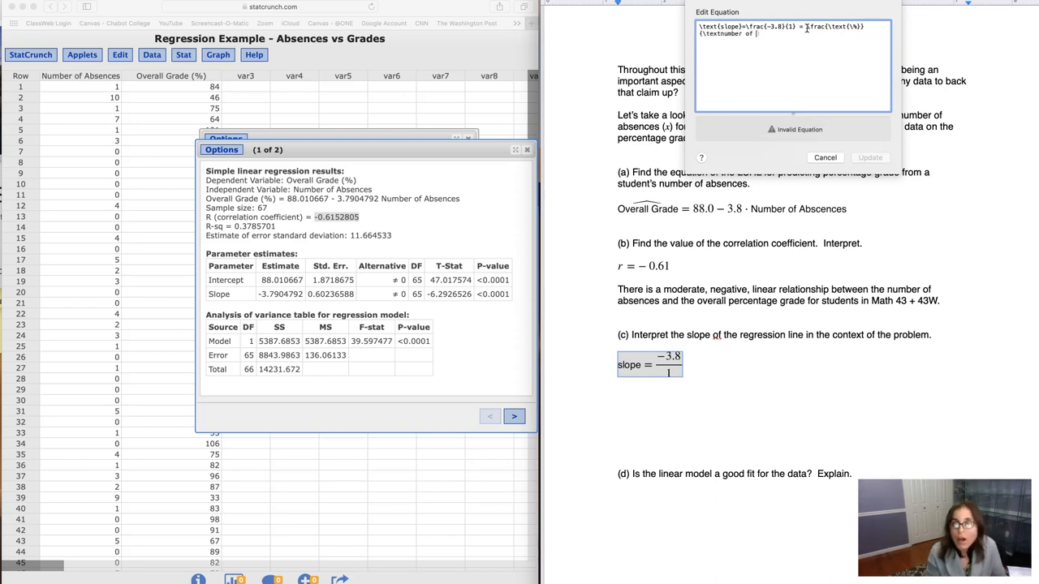
text(abs)
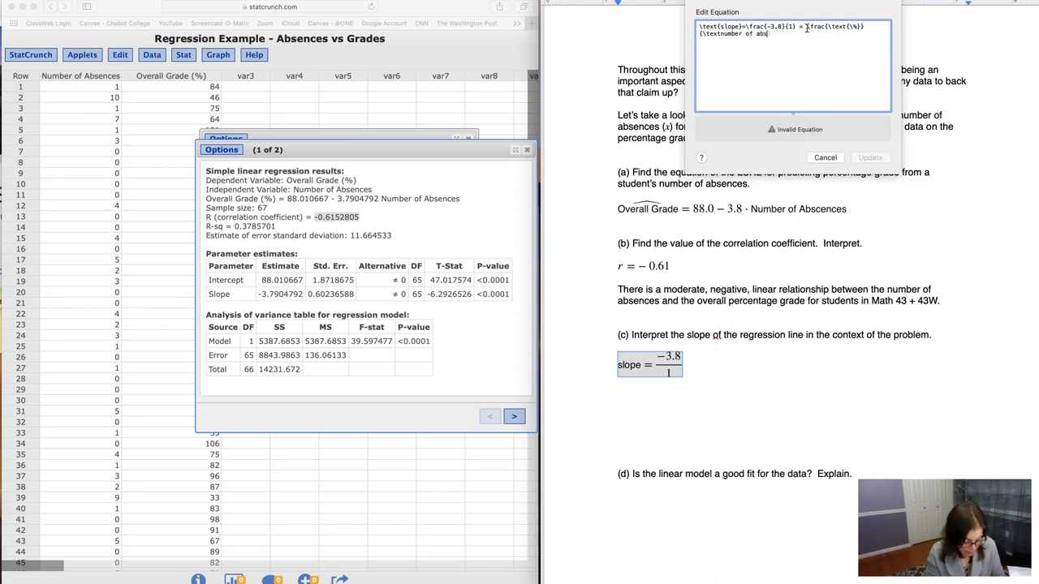
text(ences)
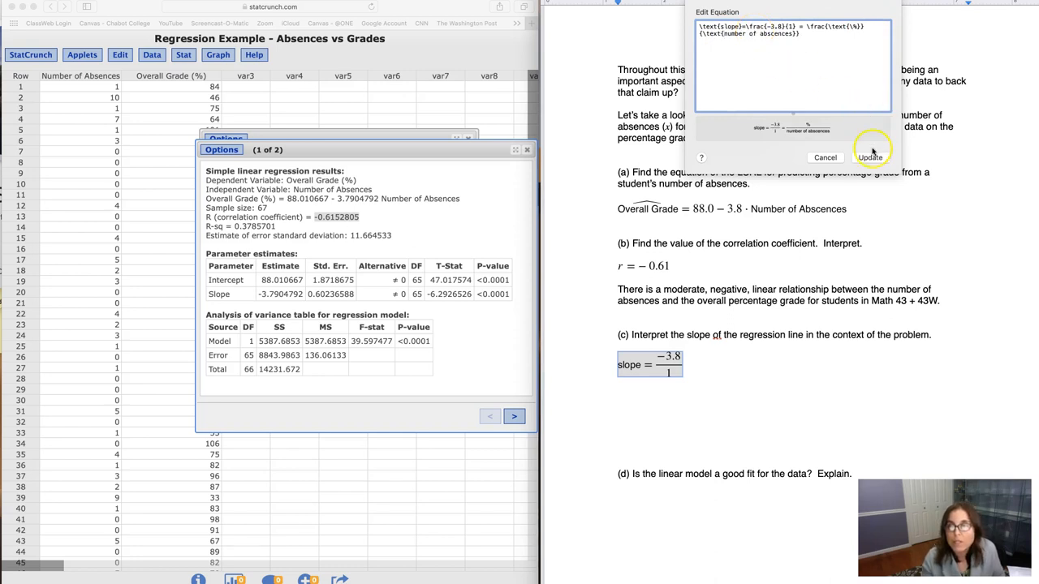
click(870, 156)
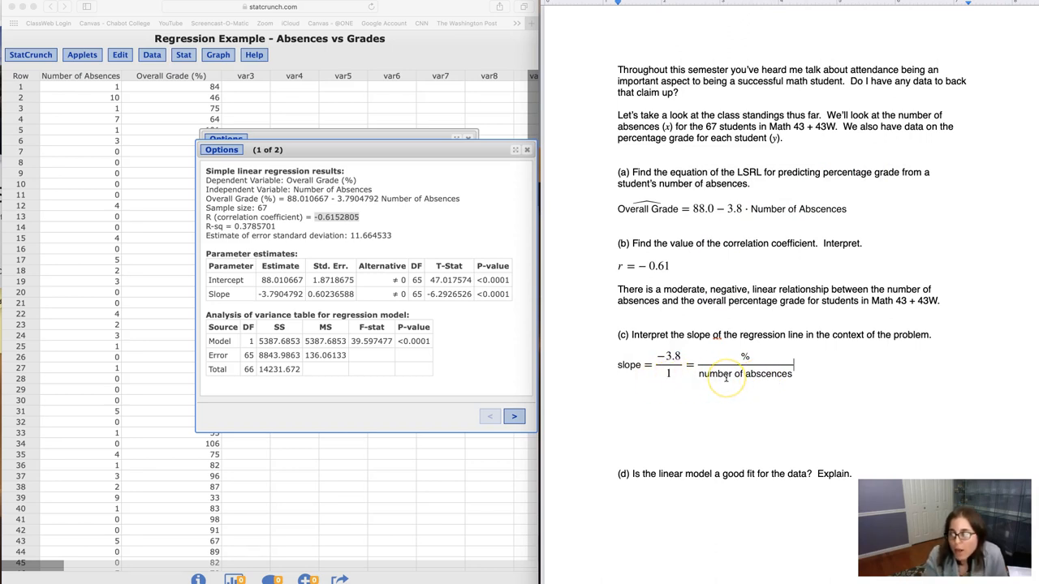
mouse_move(744, 359)
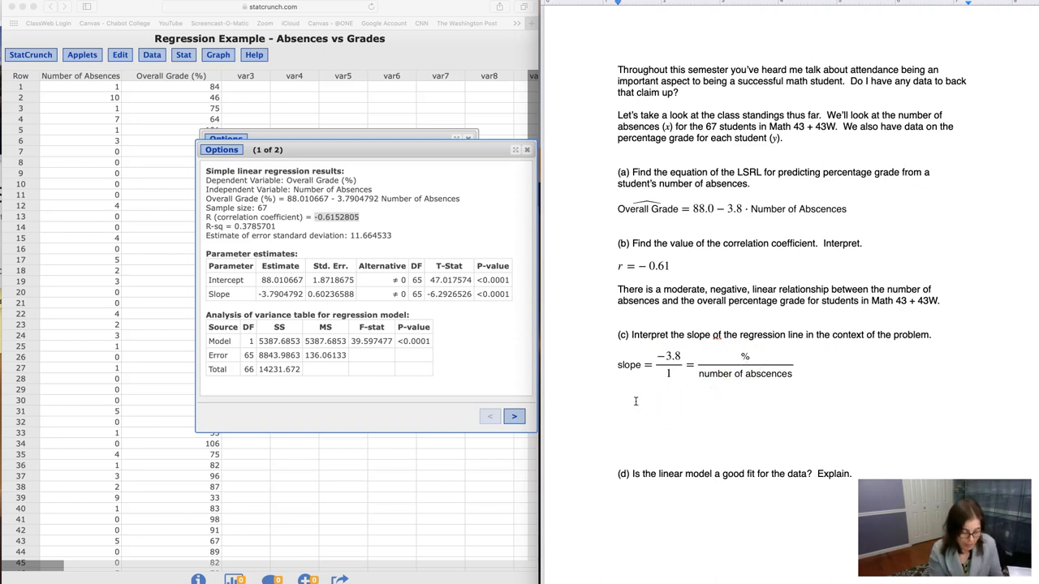
Write that for every 1 day increase in absences the predicted average grade decreases 3.8%.
text(For every l day increase in the number of abs)
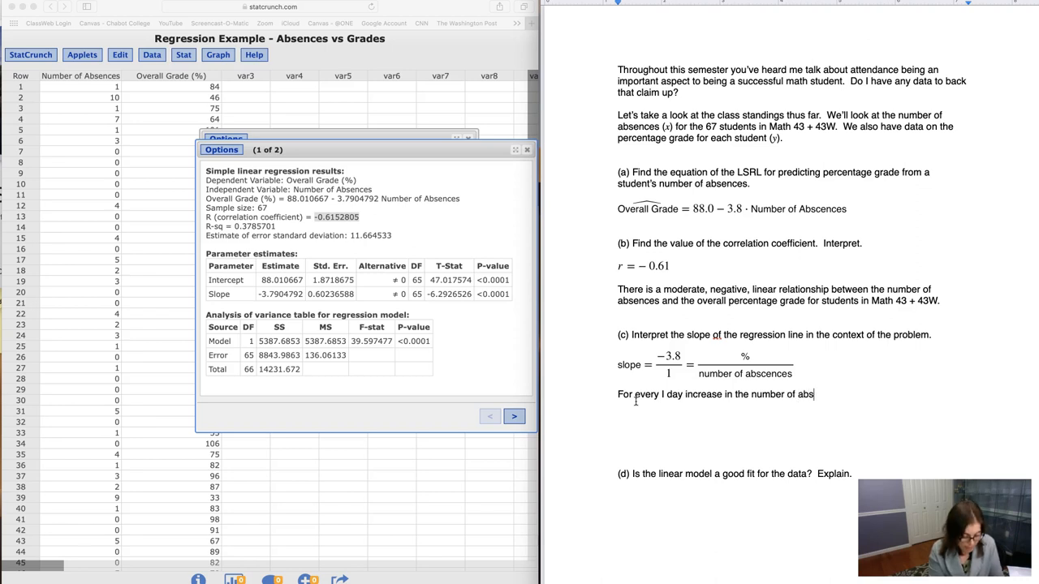
text(ences, the)
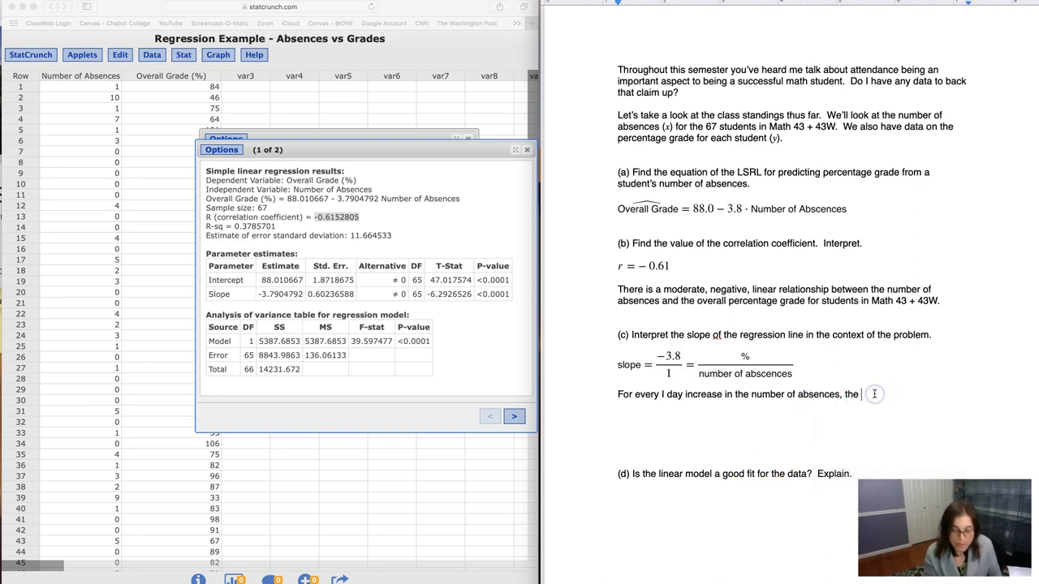
text(predicted)
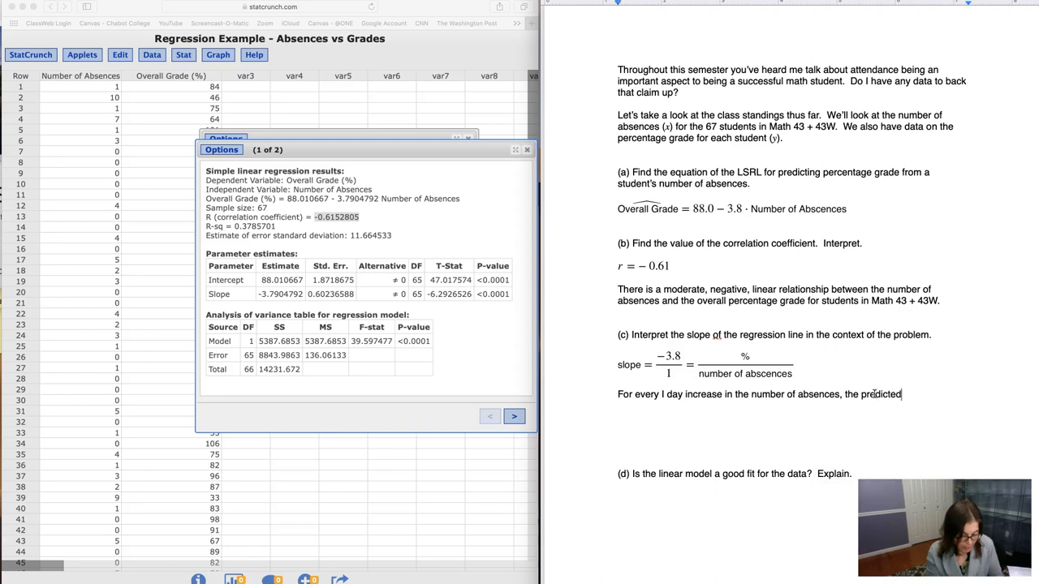
text(average de)
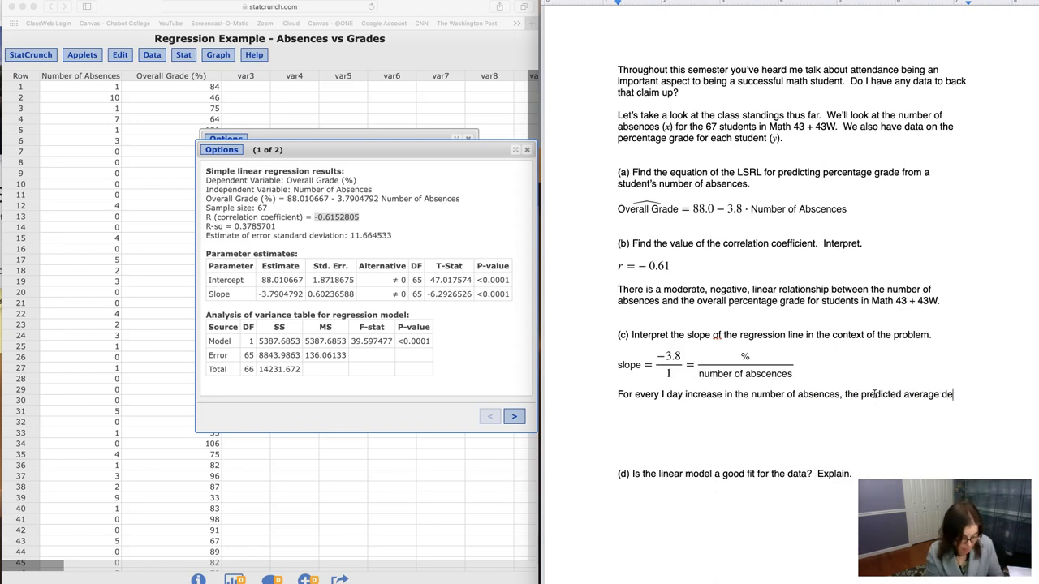
text(decrease in overall g)
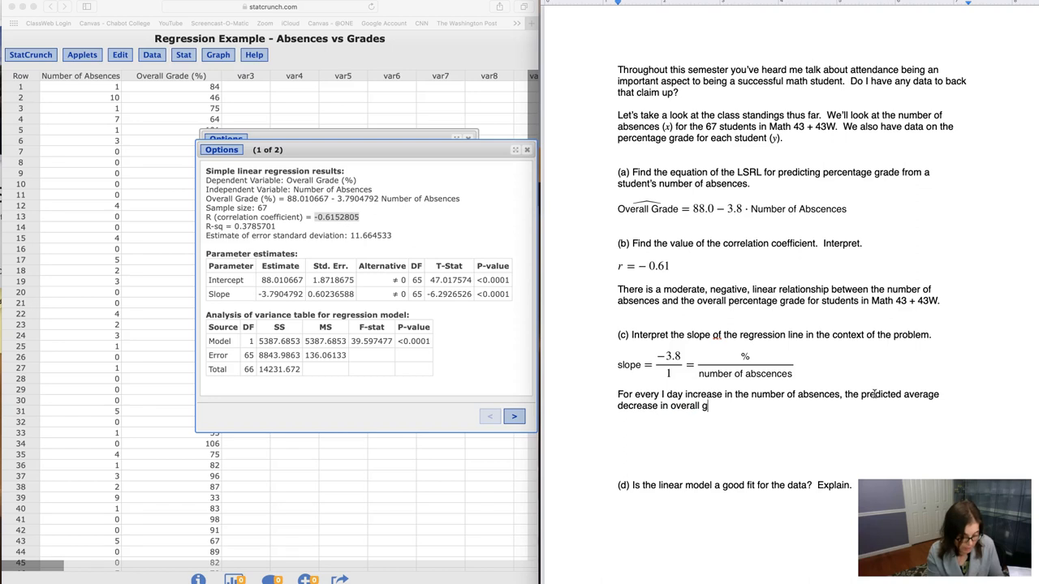
text(rade is)
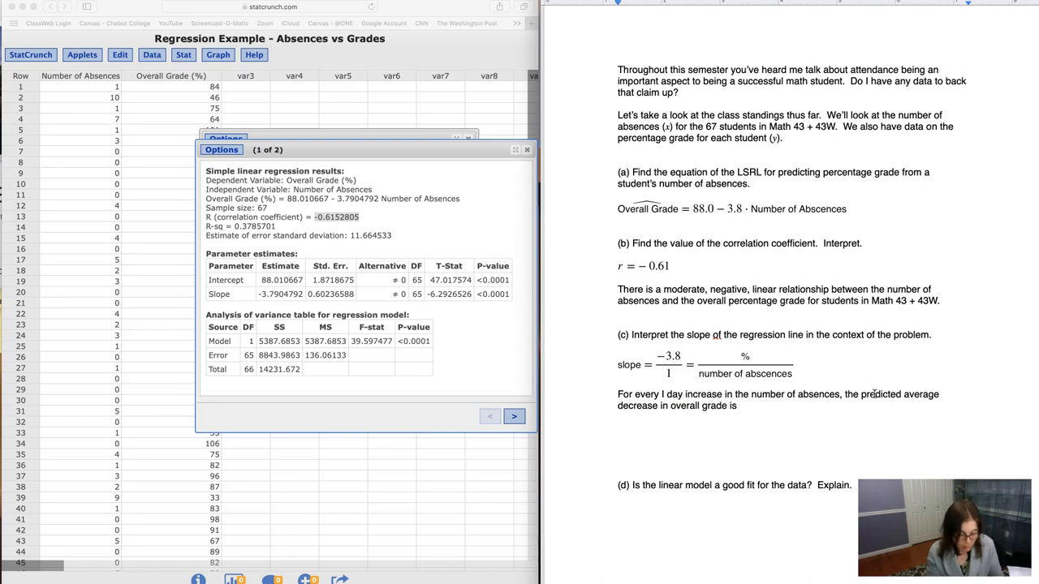
text(3.8%.)
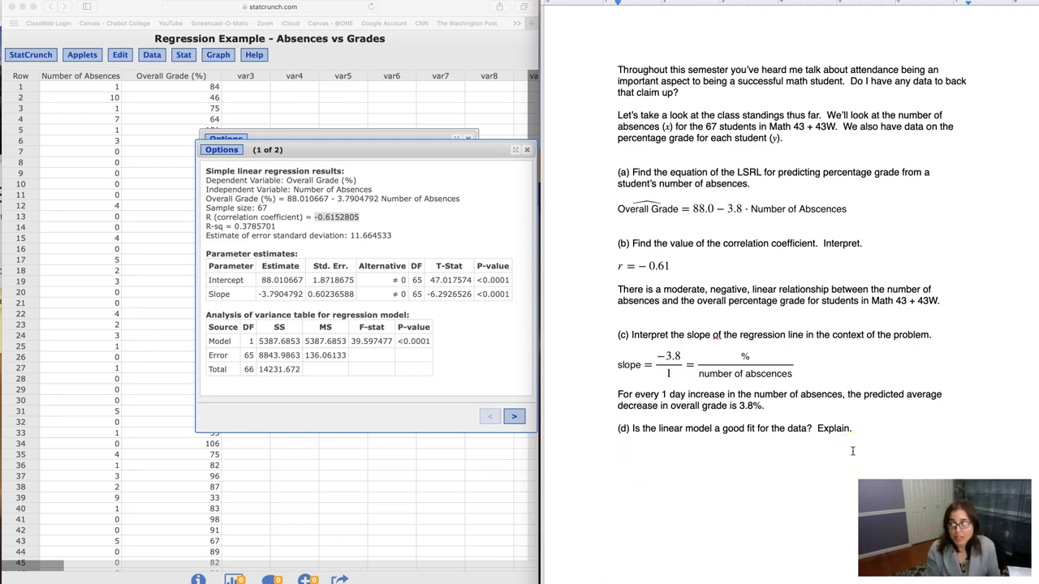
List the fit checks under (d): 1. Scatterplot?, R, Residual Plot?
text(1. S)
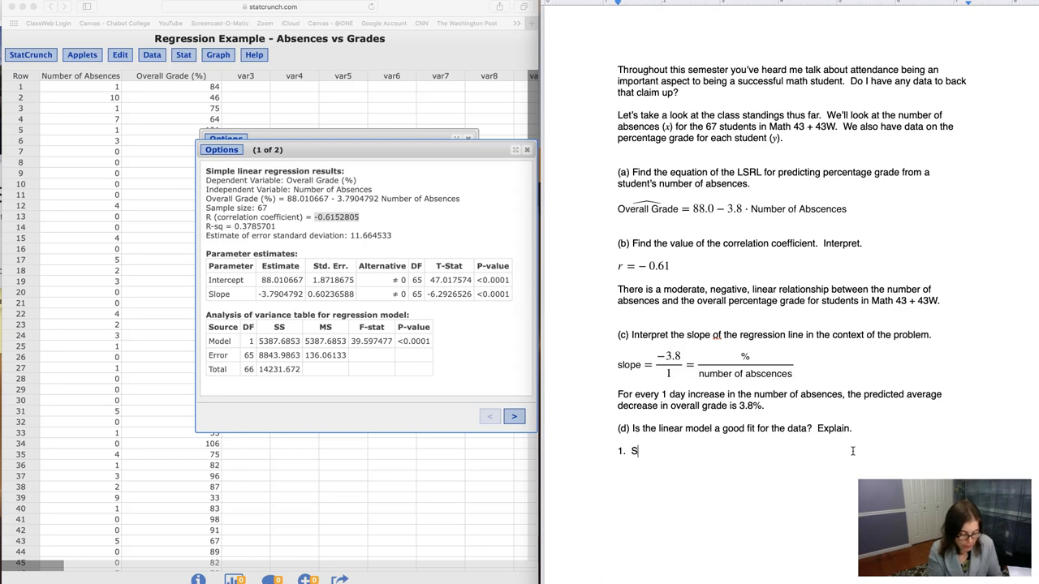
text(catterplot)
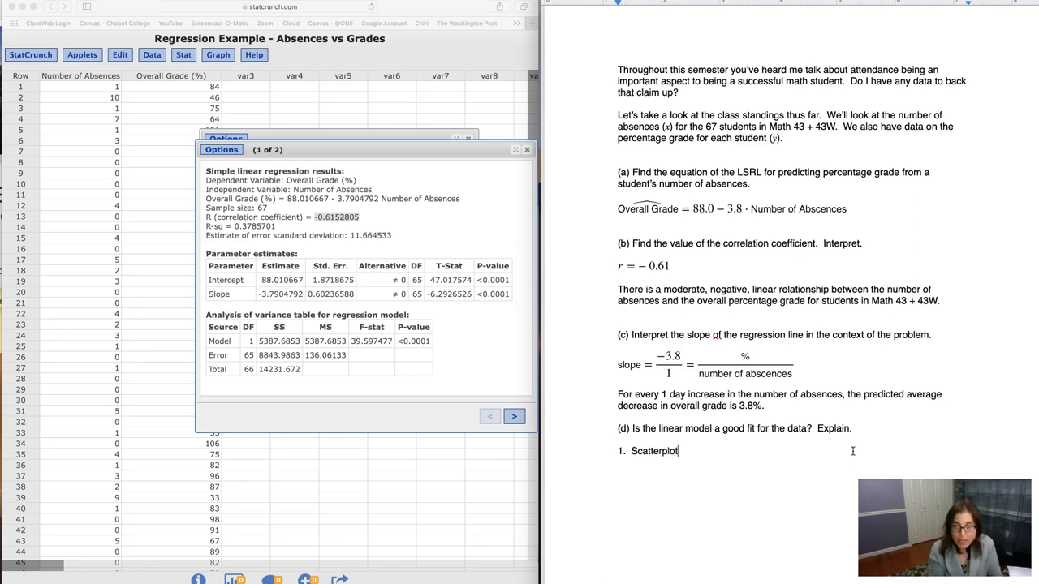
text(?)
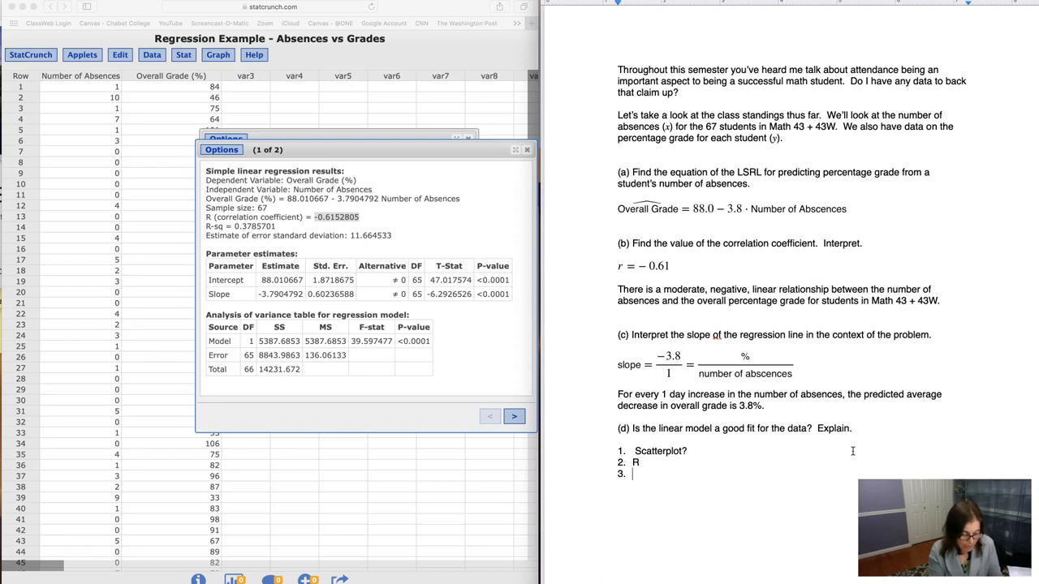
text(Residual Plot?)
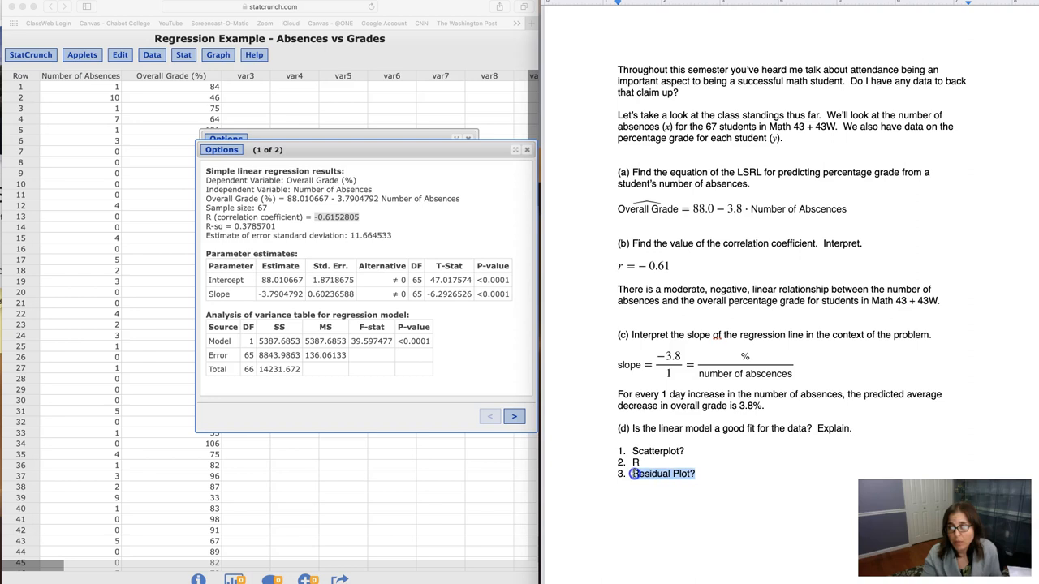
double_click(661, 474)
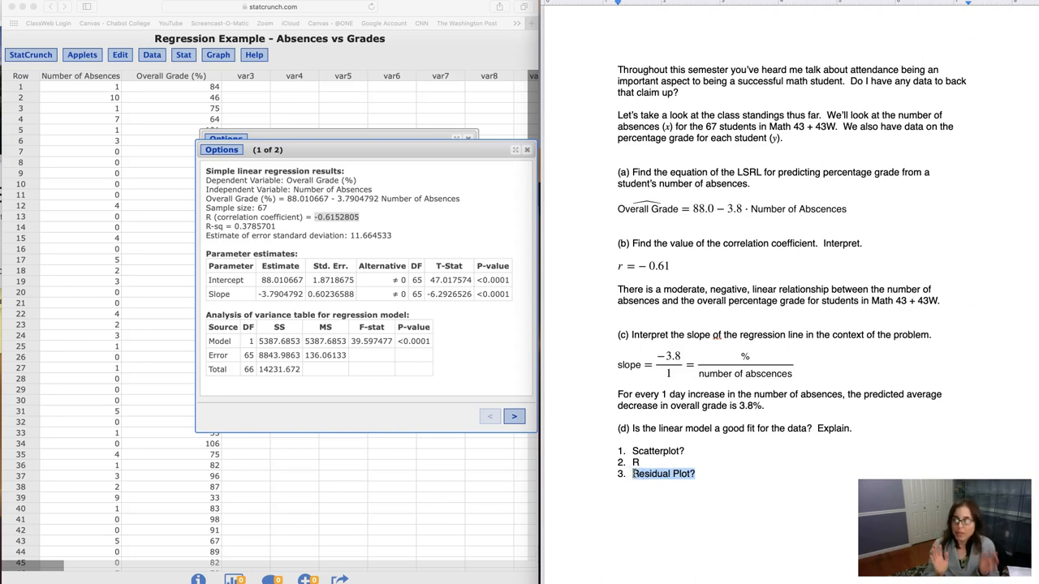
mouse_move(239, 112)
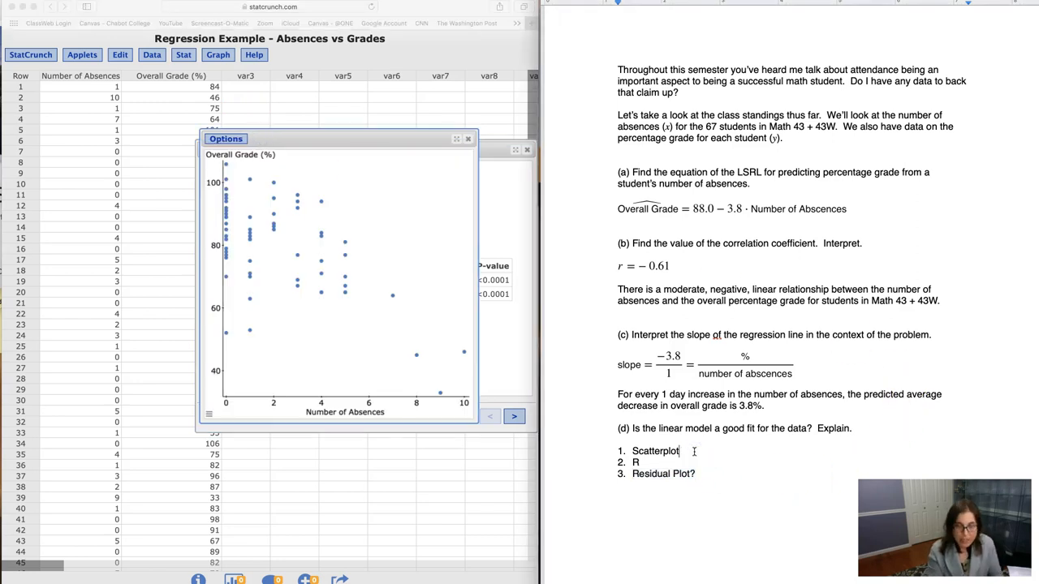
Note the scatterplot is somewhat linear and r = −0.61, rating each **Meh happy face** instead of Medium.
text(is somewhat linear.)
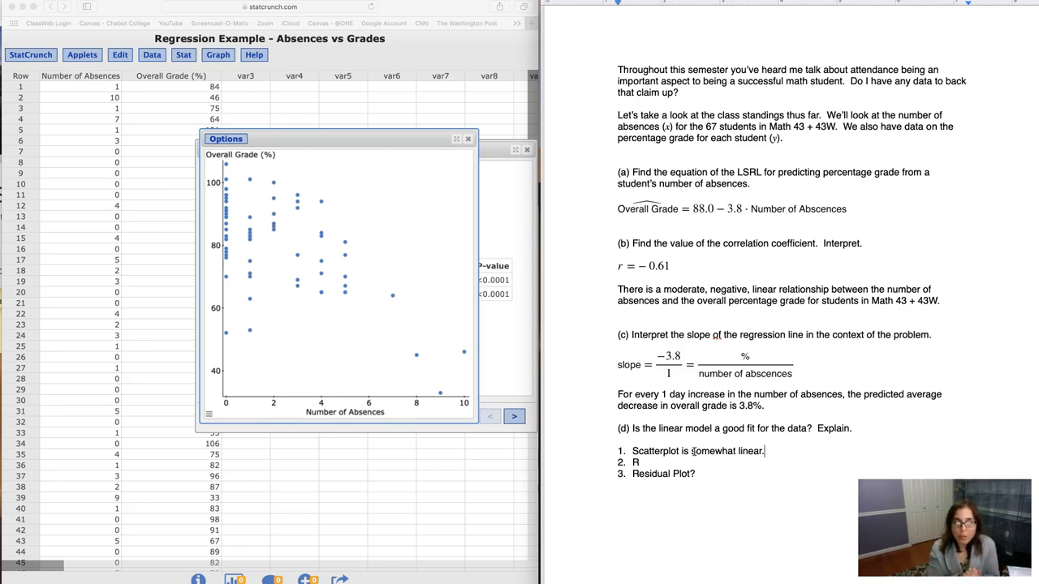
mouse_move(266, 234)
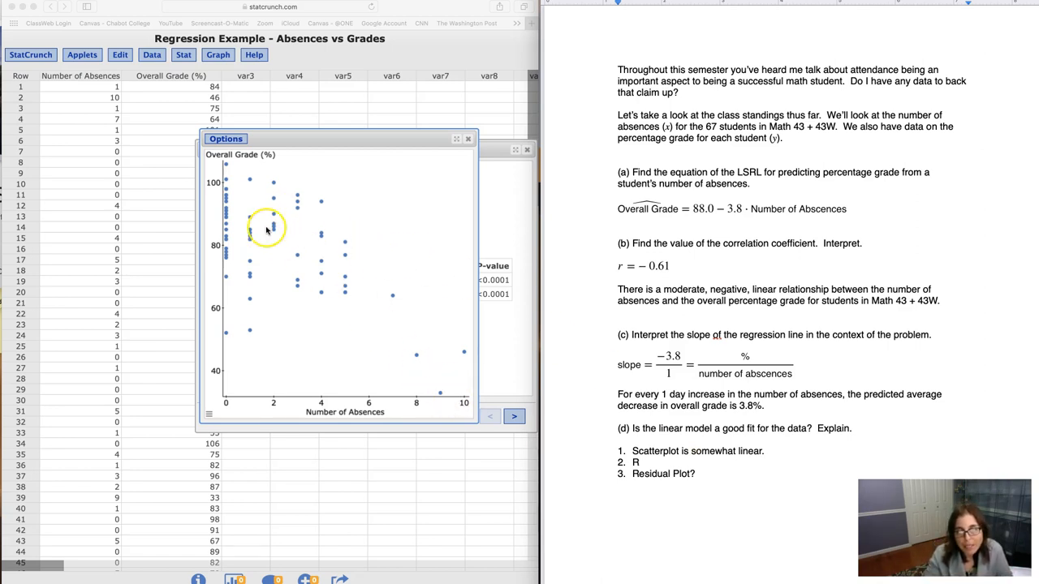
mouse_move(442, 390)
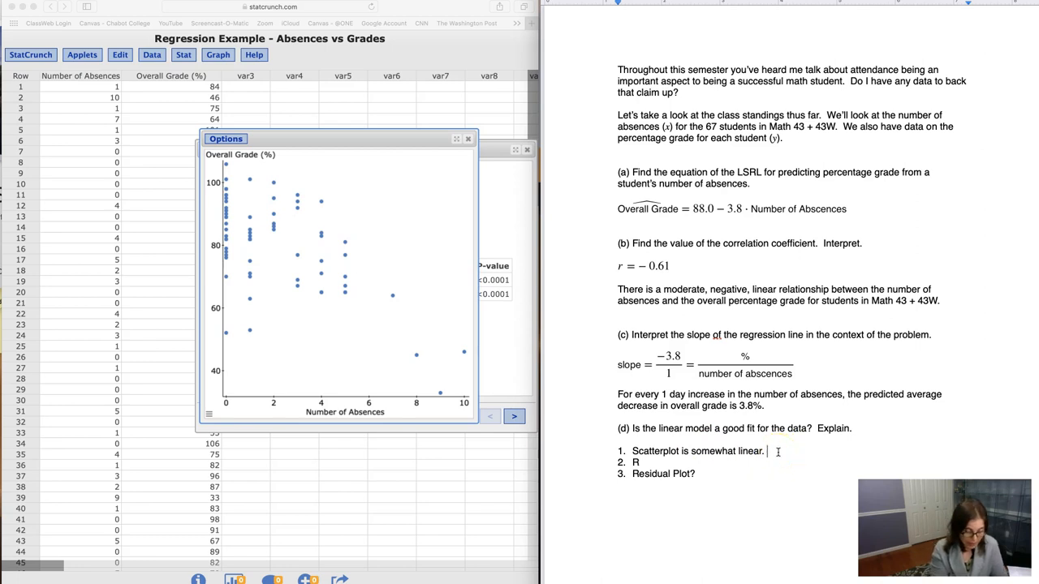
text(**Medium)
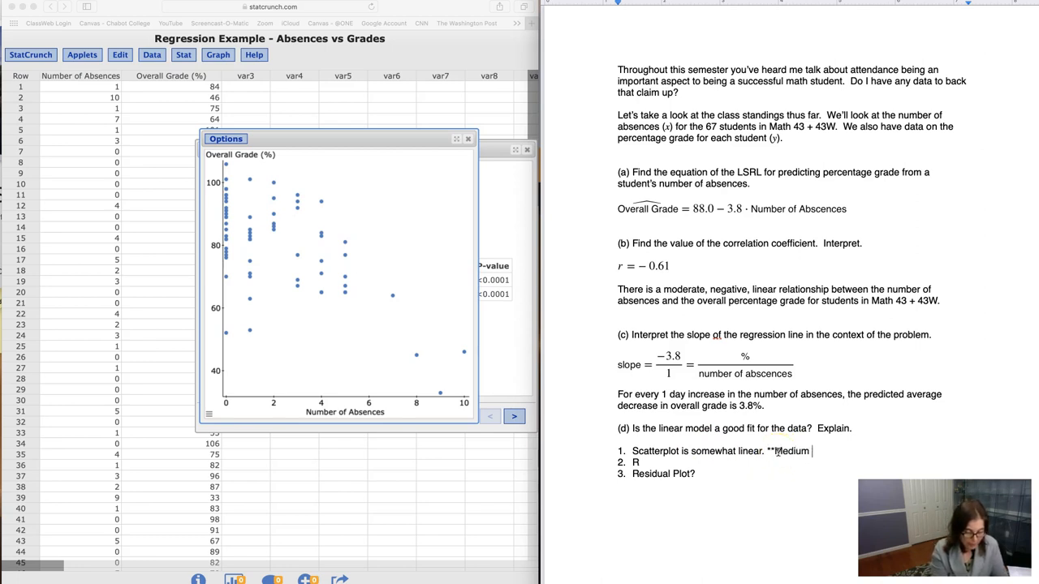
text(happy fac)
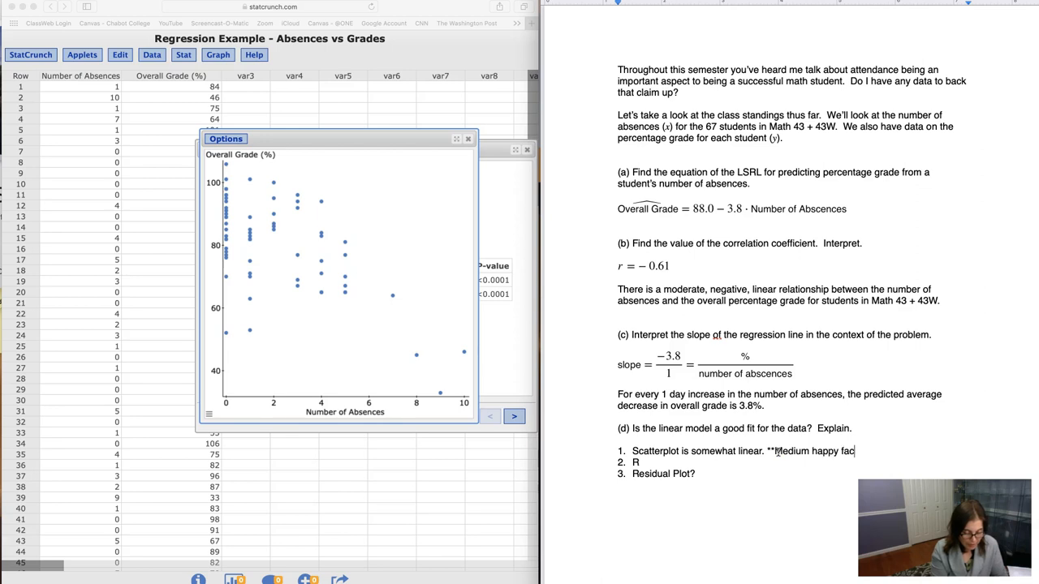
text(e**)
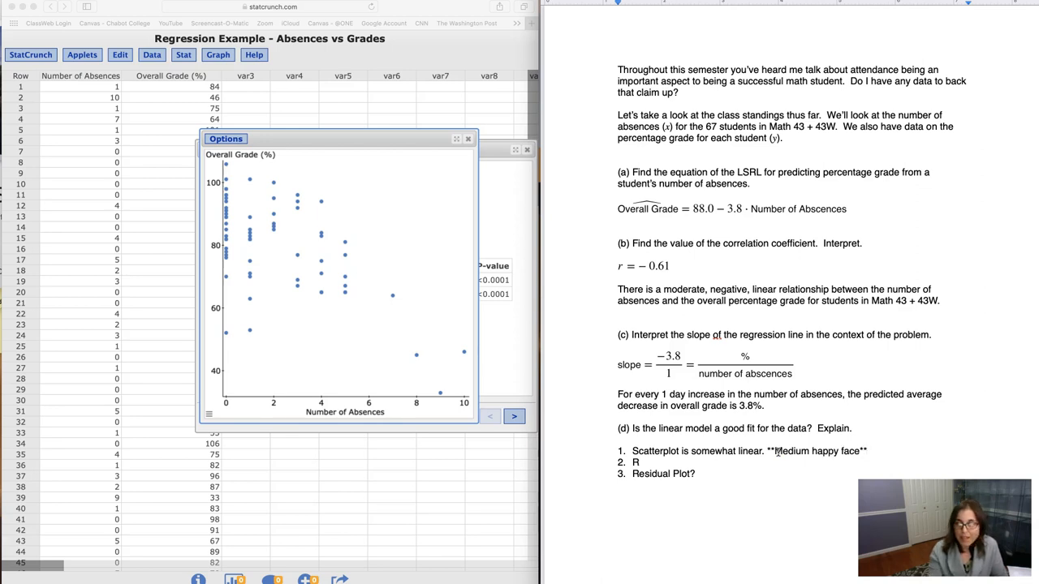
double_click(799, 451)
text(r = − 0.61)
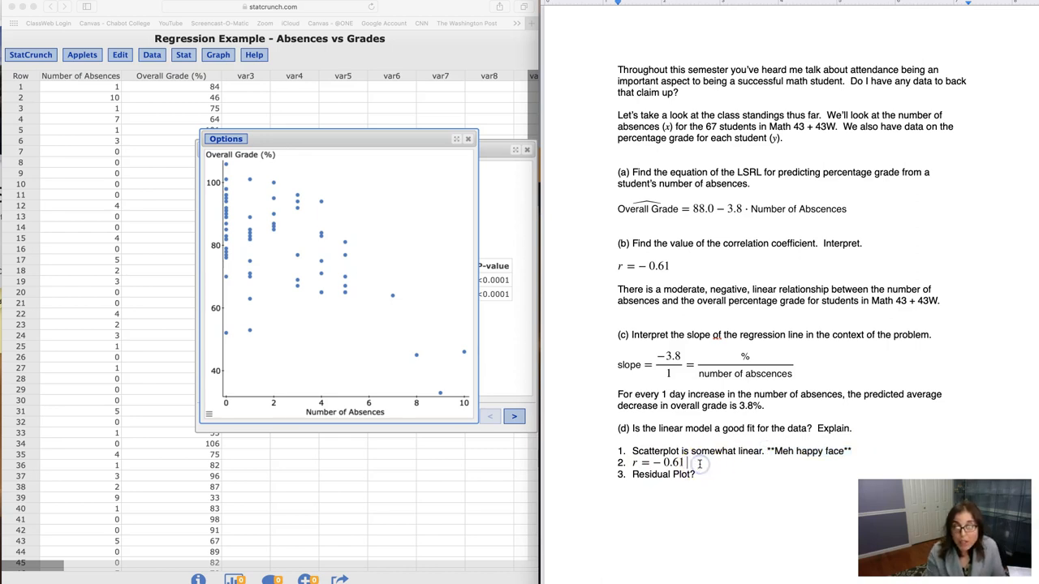
text(**Meh happy face**)
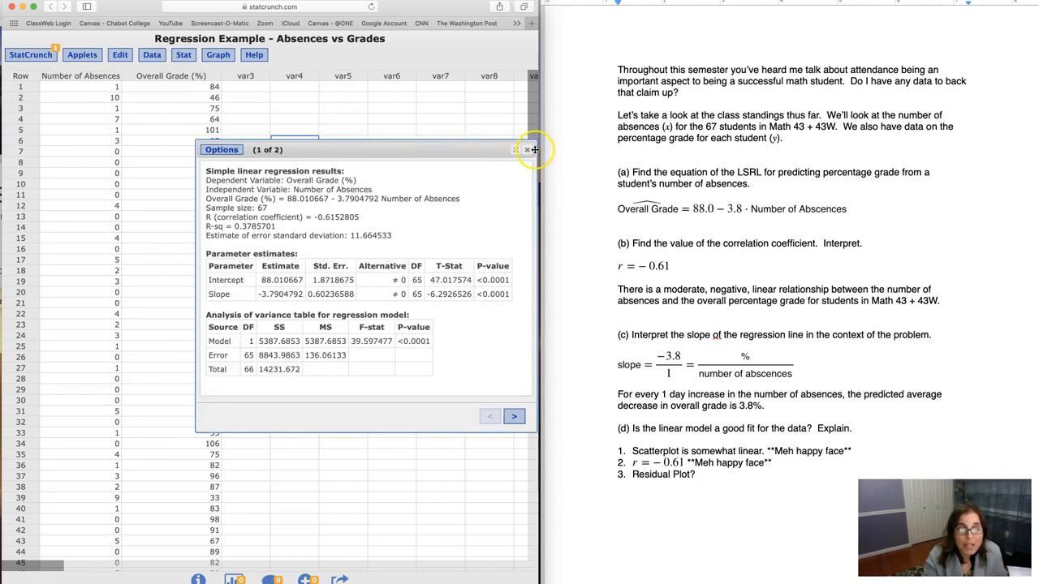
Rerun the regression of Overall Grade (%) on Number of Absences with a residuals-versus-absences plot.
click(182, 55)
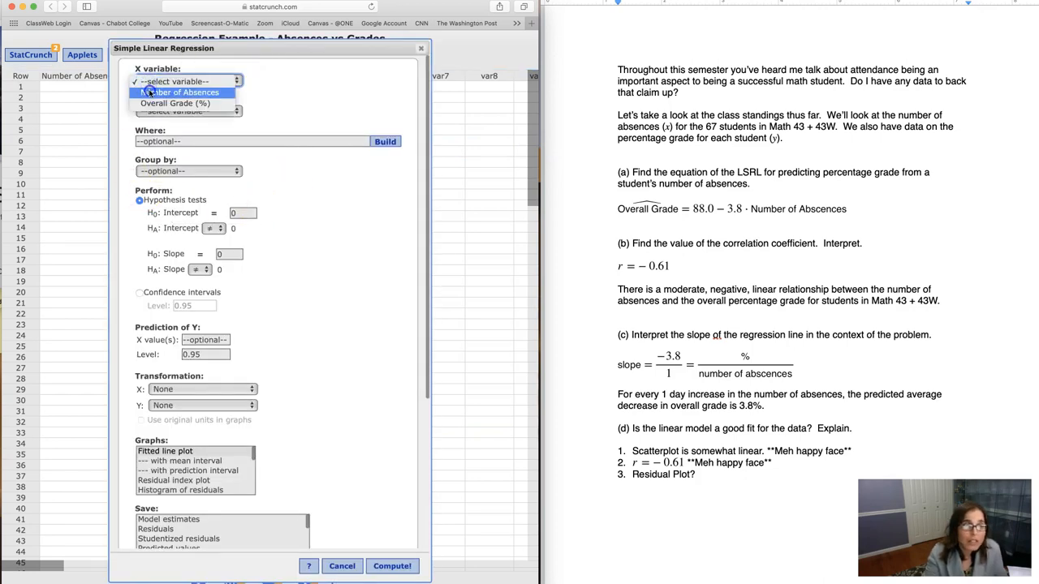
click(178, 91)
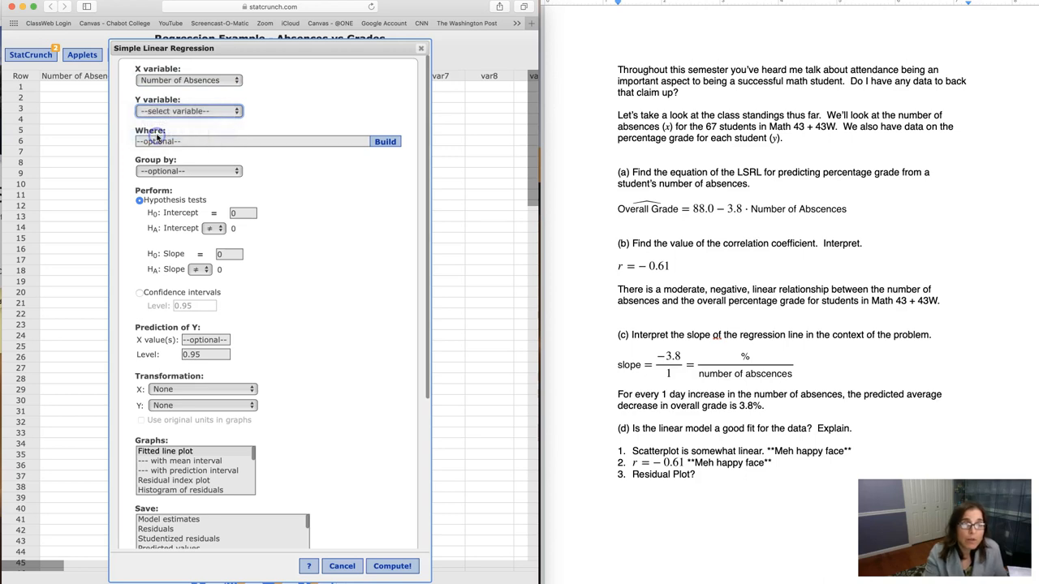
click(188, 110)
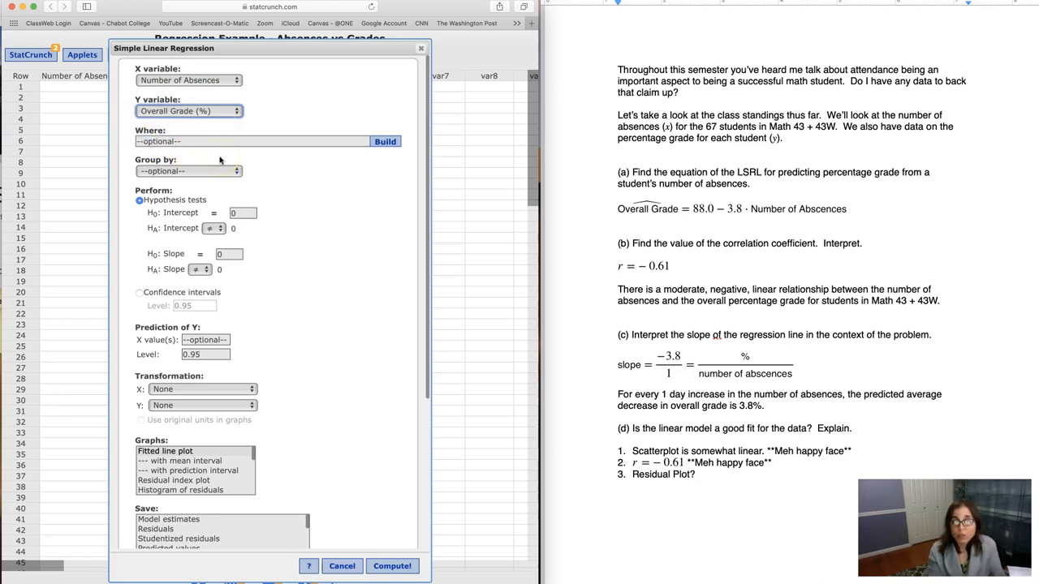
mouse_move(129, 284)
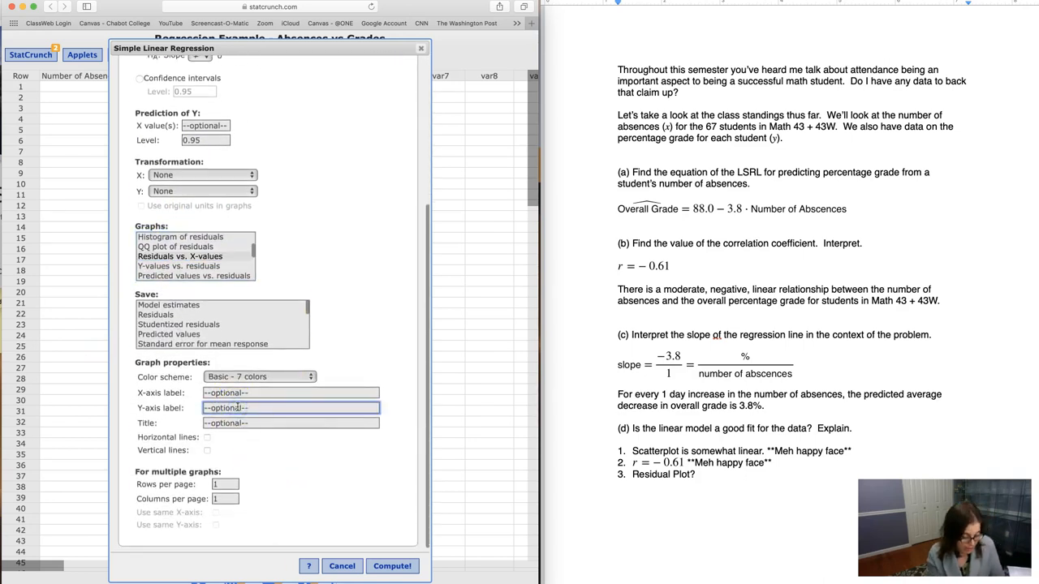
text(Residuals)
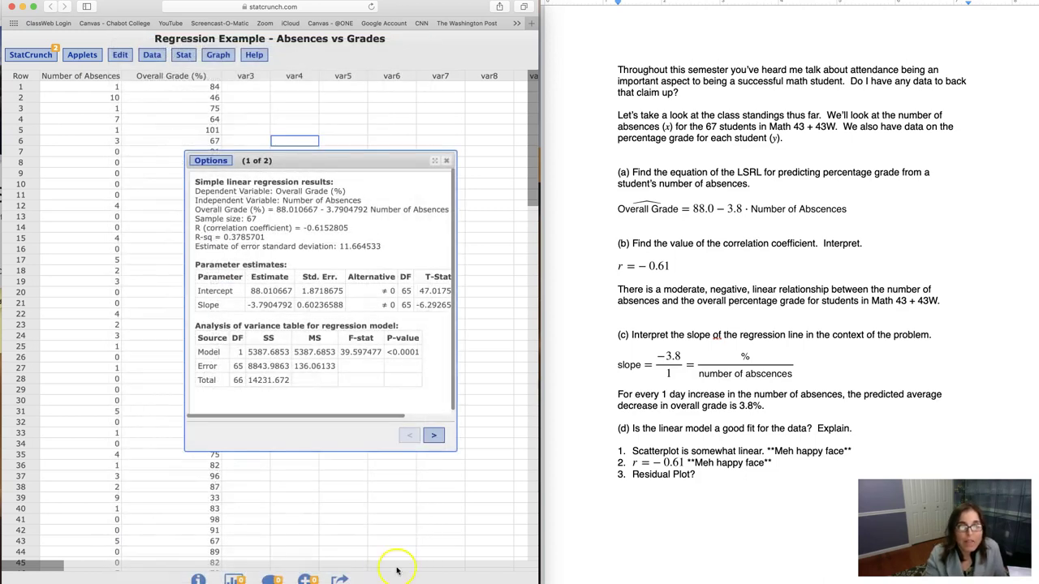
mouse_move(458, 452)
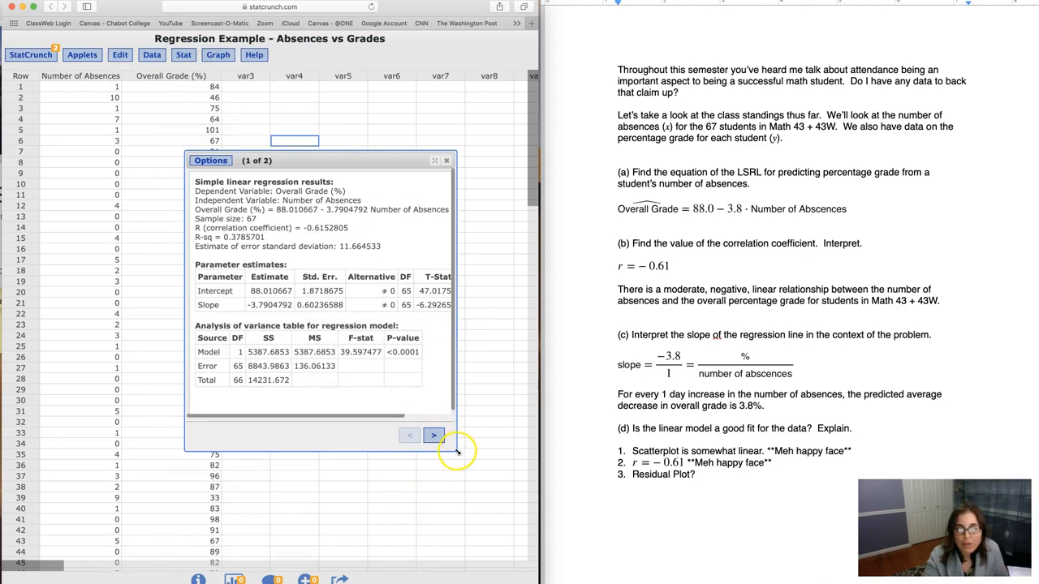
click(412, 436)
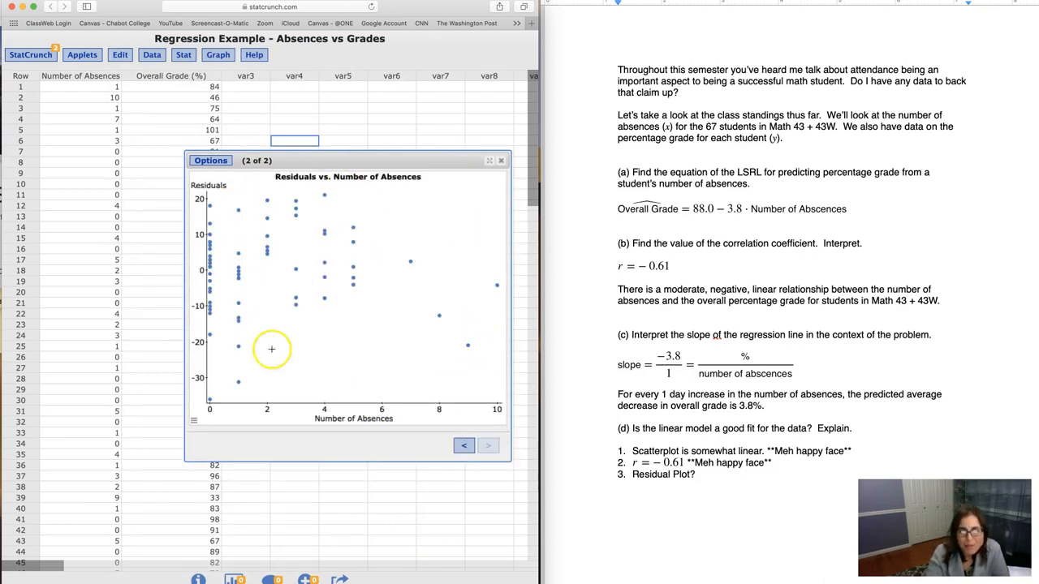
mouse_move(149, 403)
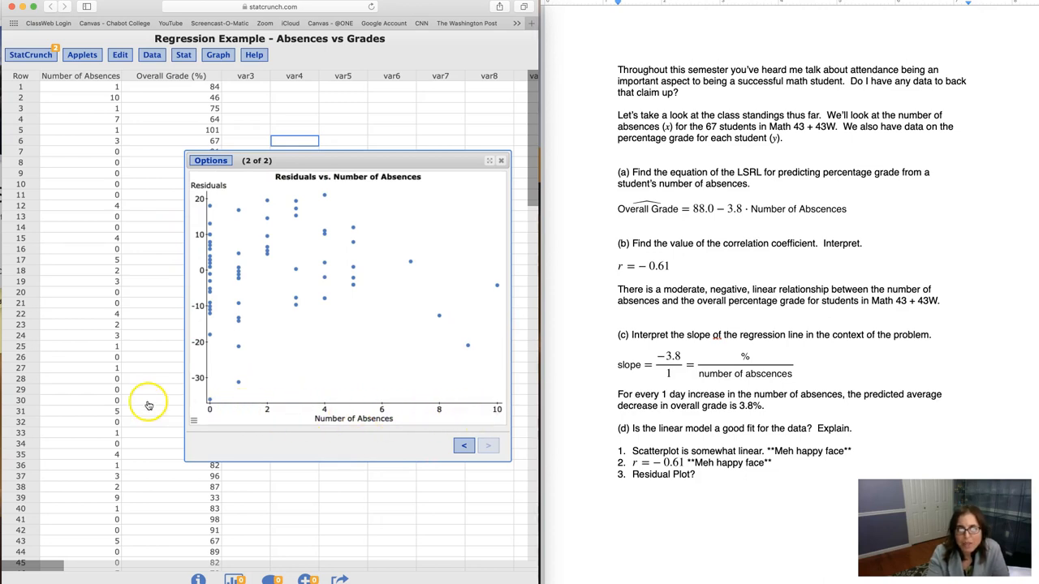
mouse_move(294, 298)
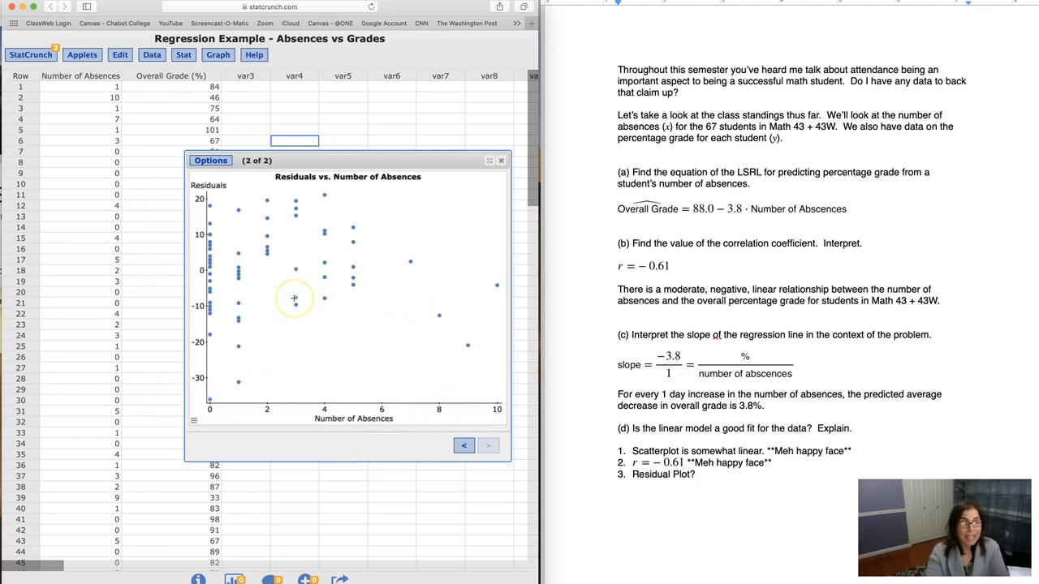
Write that the residual plot is 'a hot mess… scattered. Happy face' and start the conclusion sentence.
click(715, 474)
text( is)
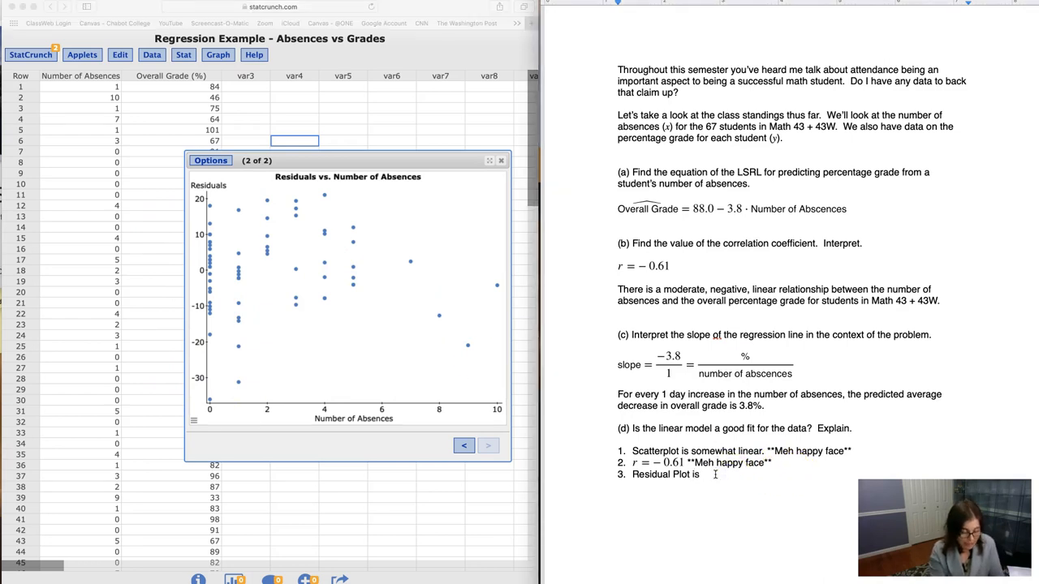
text(a hot mess…residual plot is scatted)
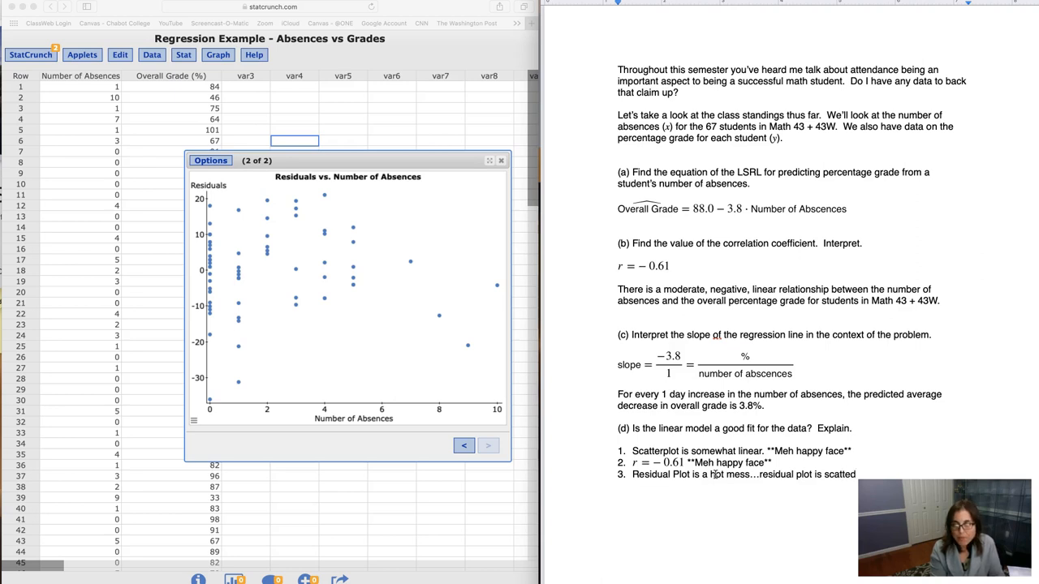
text(scattered. *)
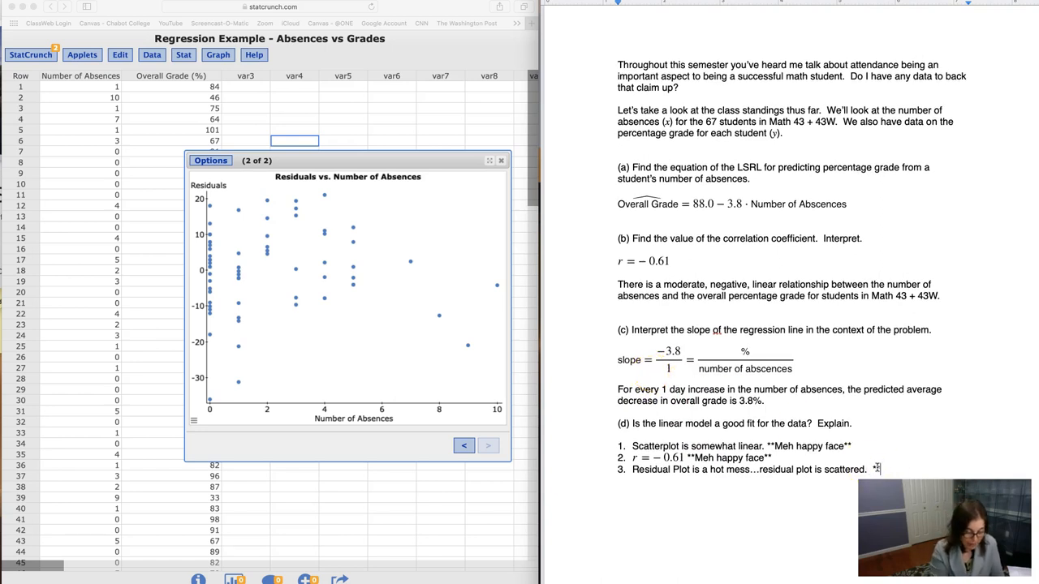
text(Happy face**)
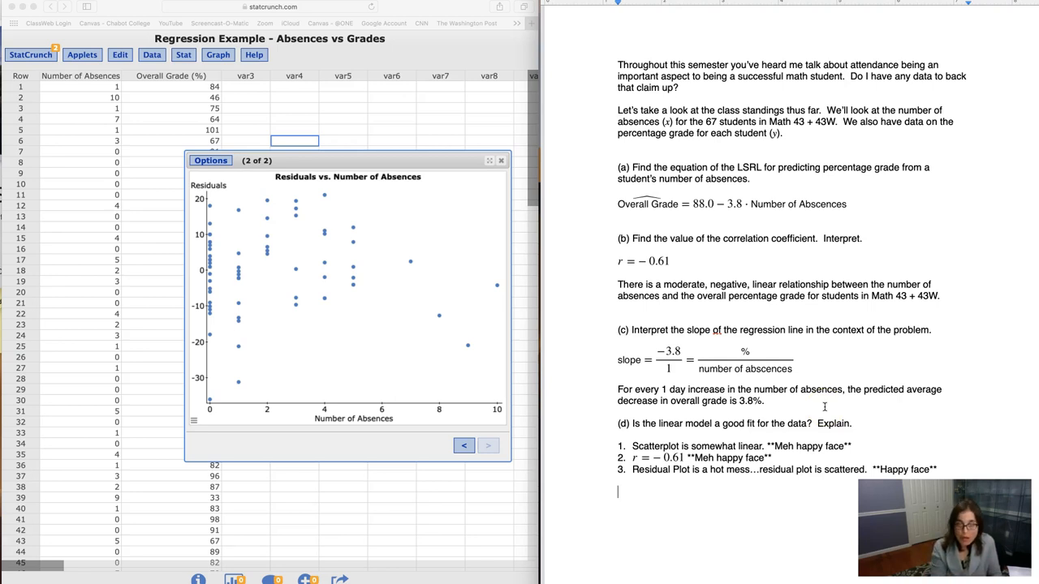
text(The)
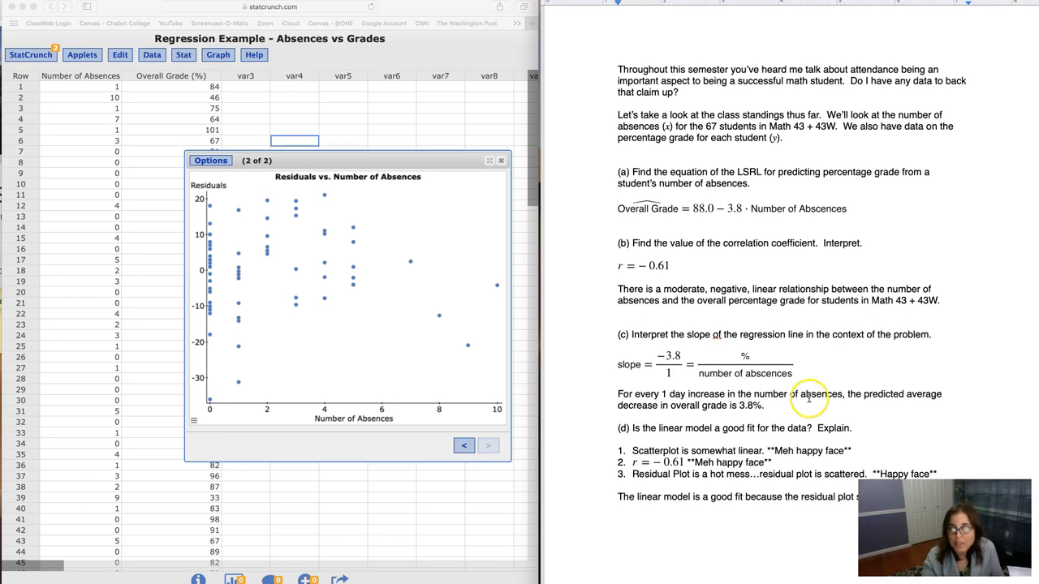
Finish the conclusion that the residual plot 'shows no pattern.' and start the 'Extra' note.
text(show)
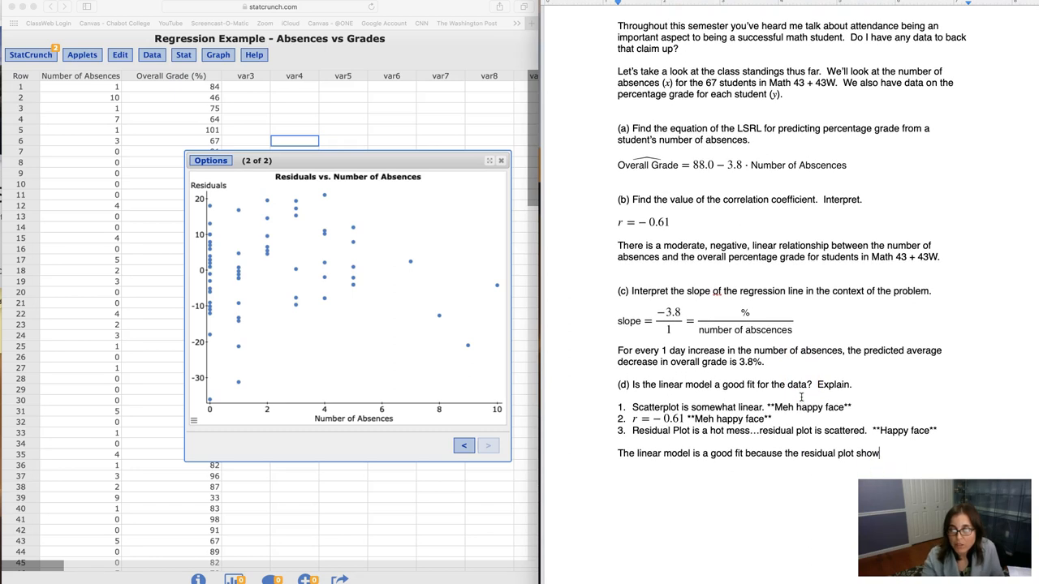
scroll(down, 3)
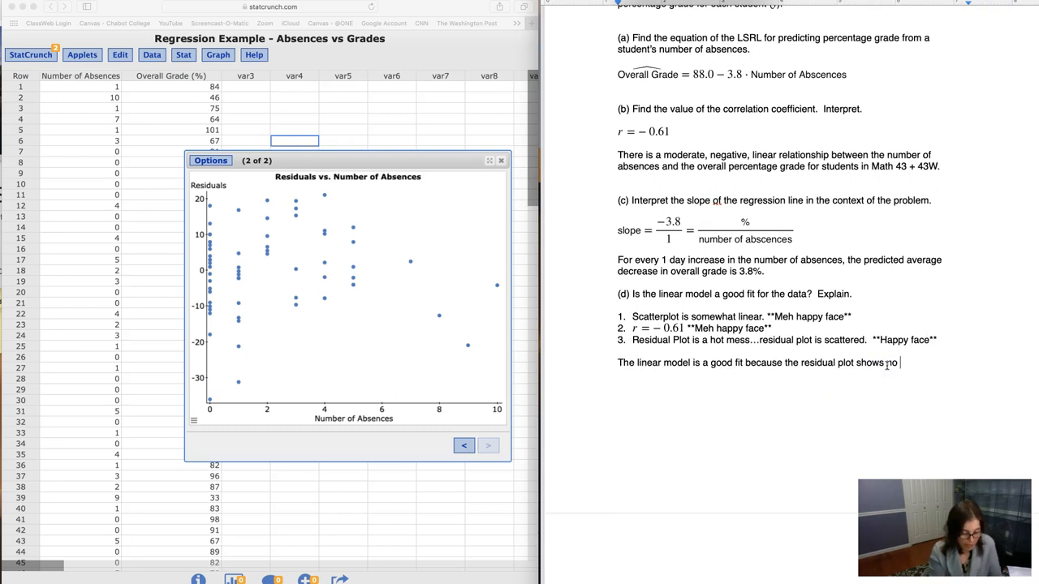
text(pattern.)
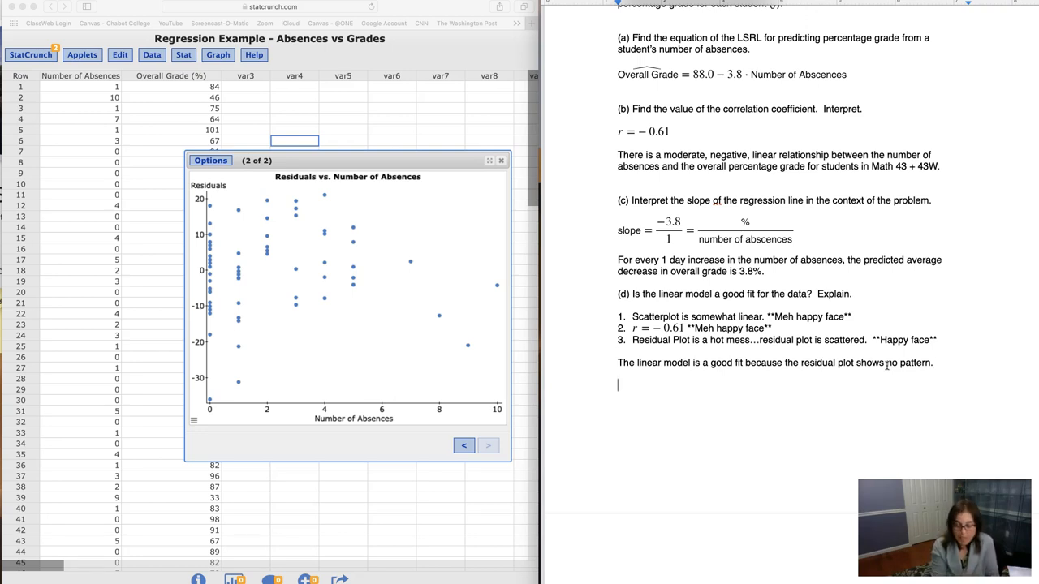
text(Extra Extra!)
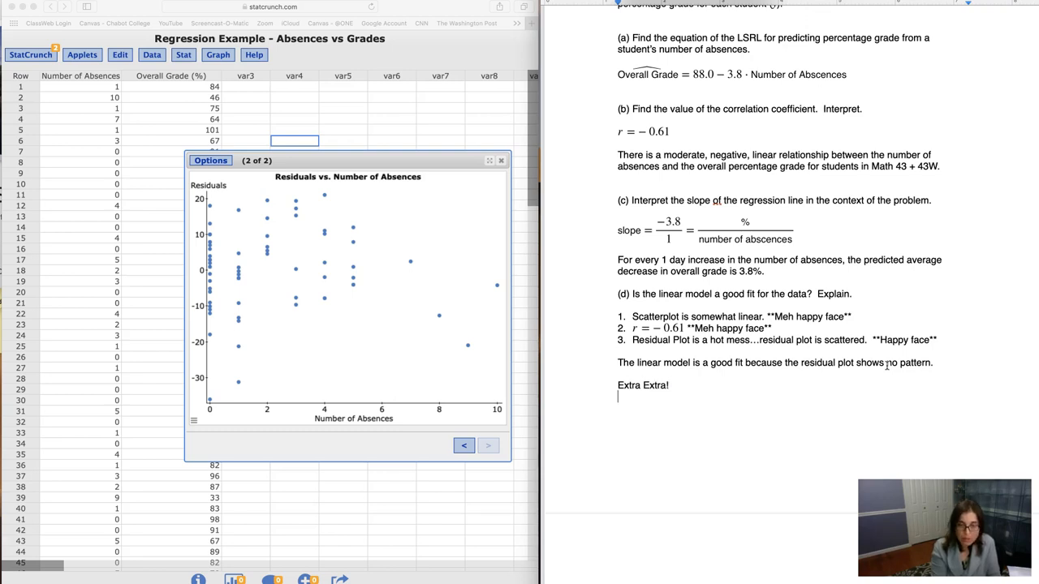
Write that the linear model is an OK fit, noting the scatterplot's linearity and the r value.
text(The linear model)
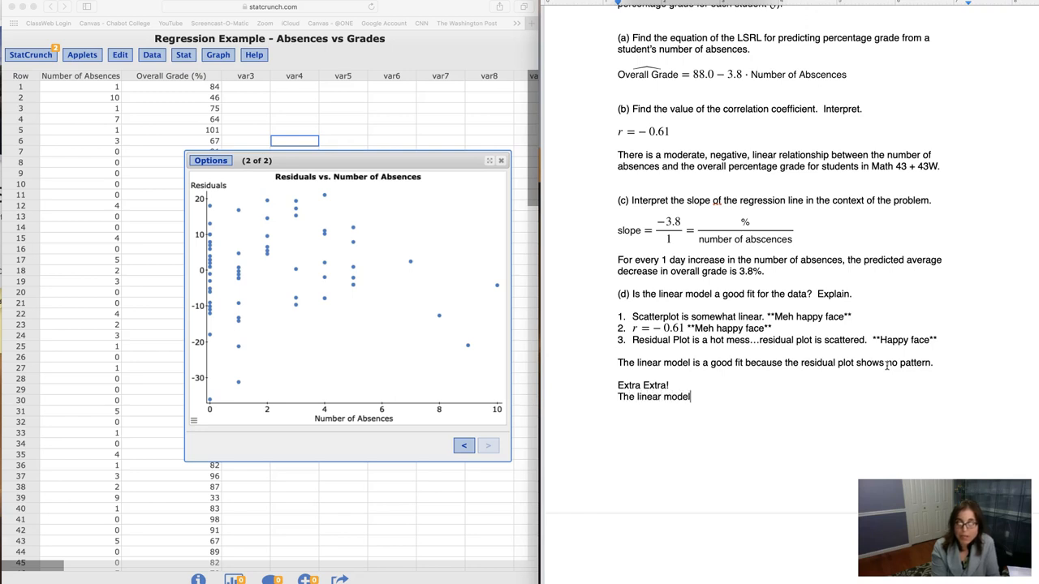
text(is an OK fit - scatterpl)
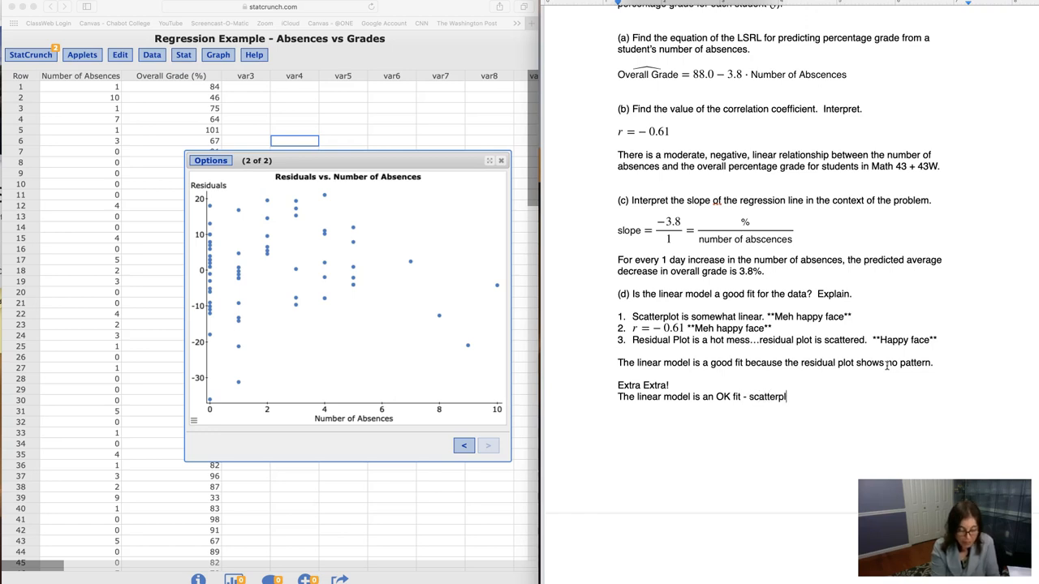
text(aa)
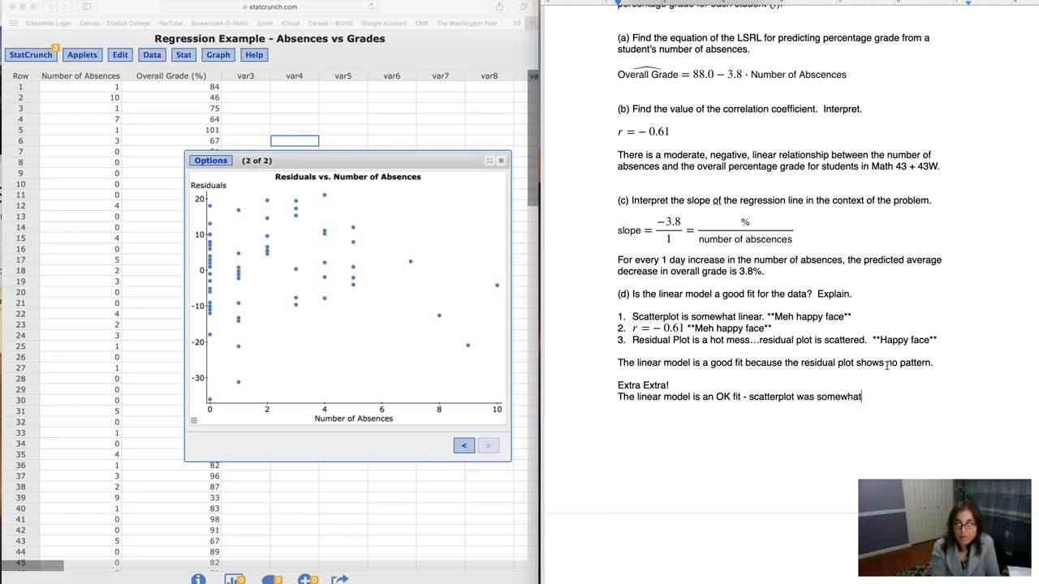
text(linear and the)
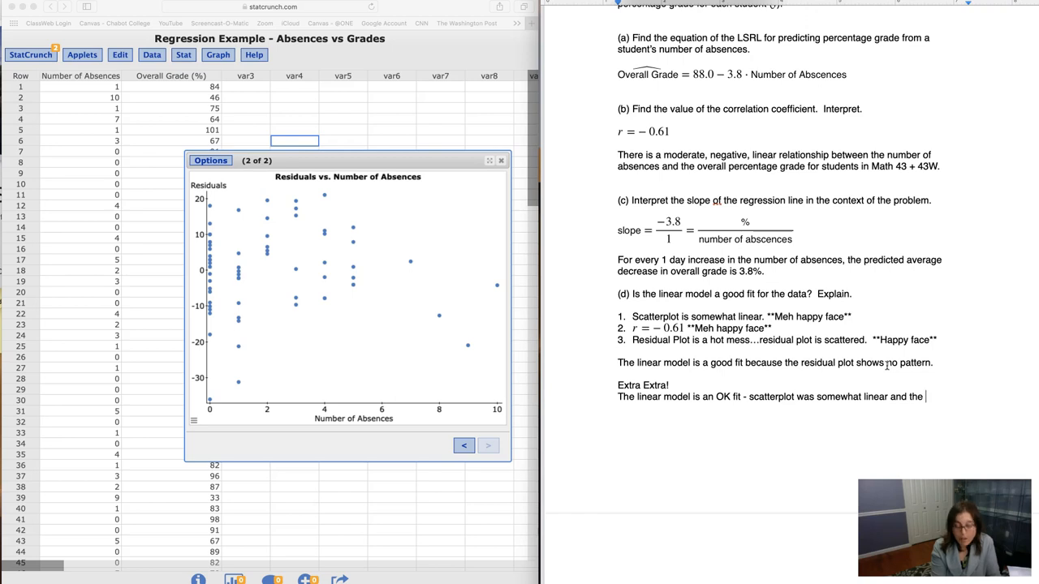
text(r was moderate.  But, because there was no pattern in the residual plot, we know t)
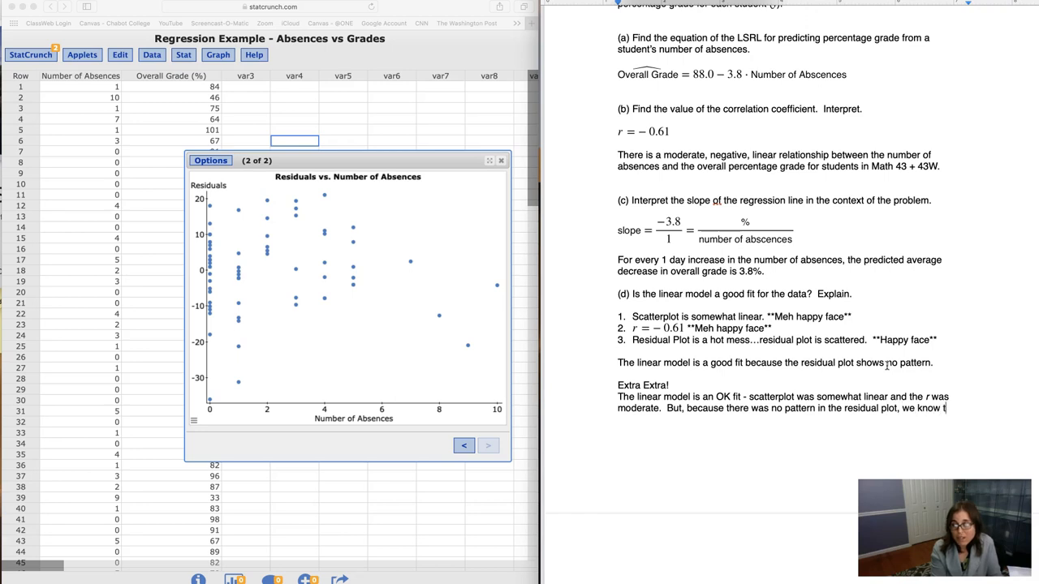
Conclude there's no residual pattern so we'll keep the linear model, then return to the results summary.
text(here's not a better model out there.)
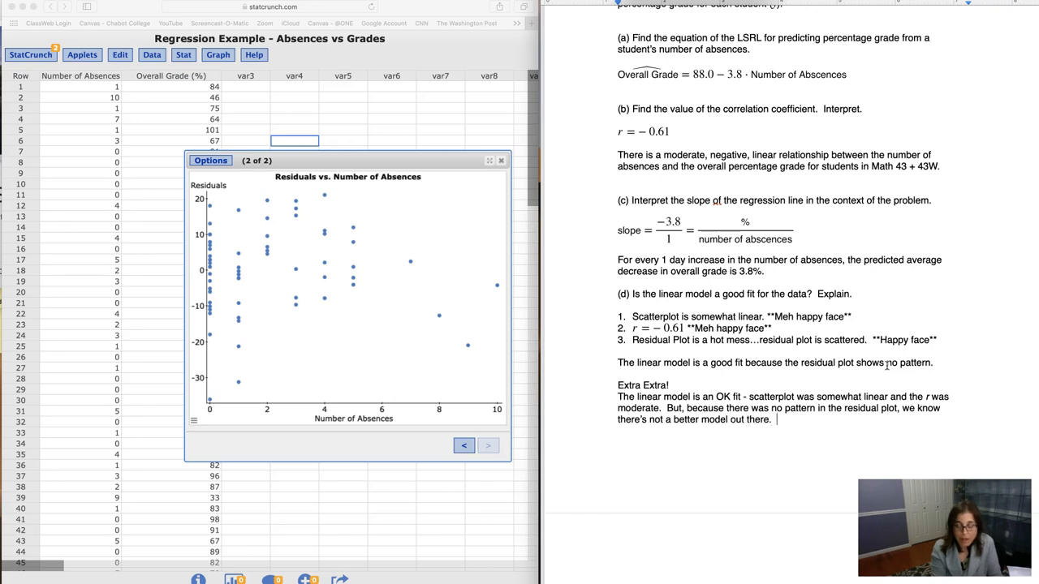
text(So we'll keep the linear mo)
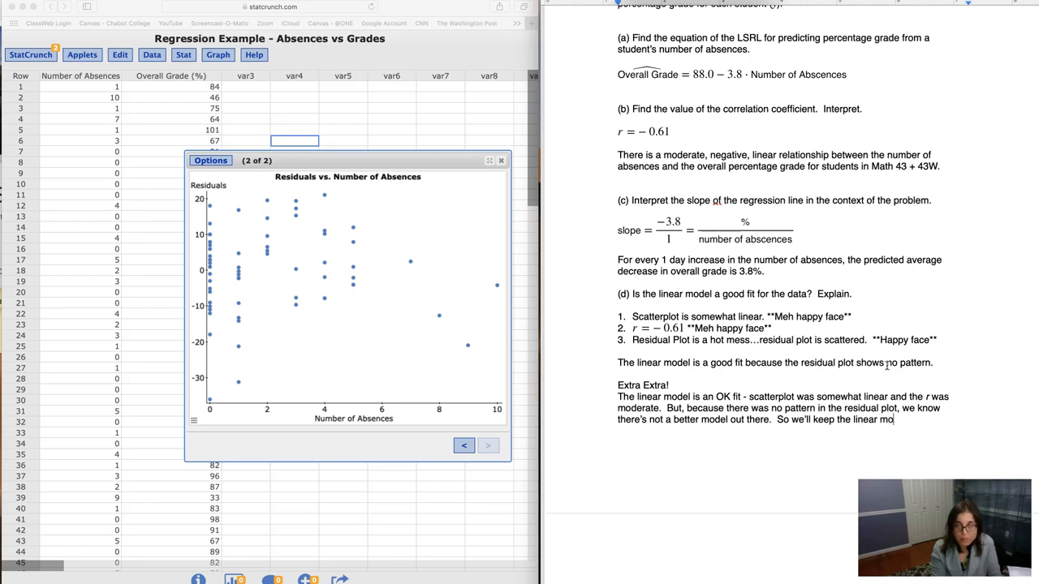
text(del.)
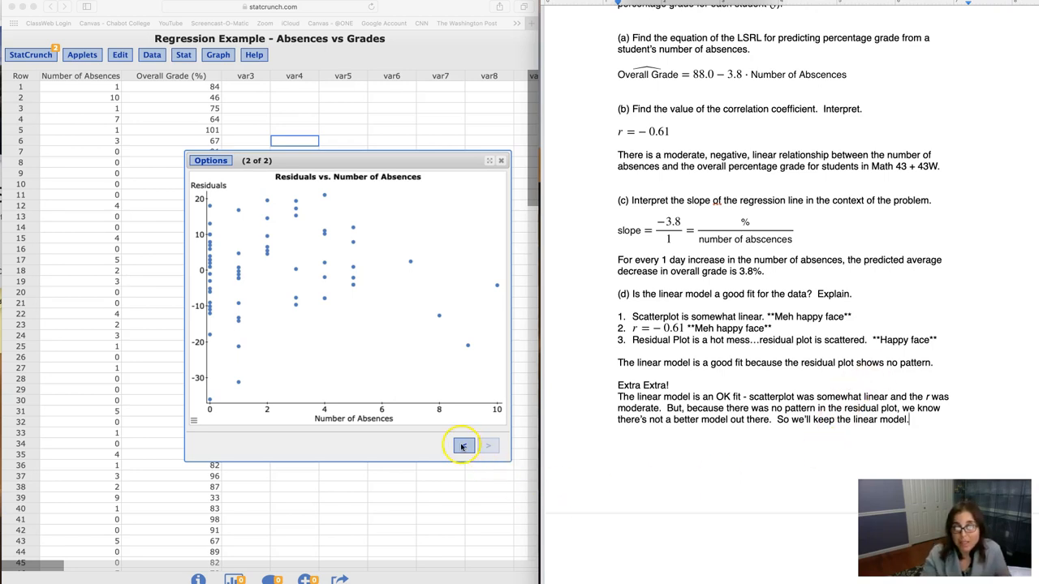
click(463, 445)
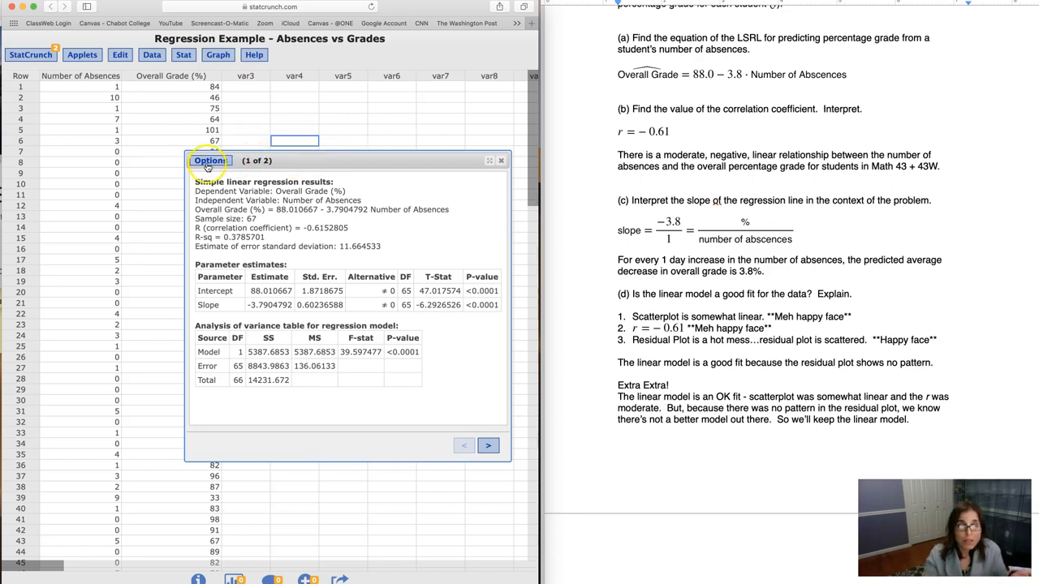
Close the regression results window, leaving the Absences vs Grades data sheet showing.
click(503, 161)
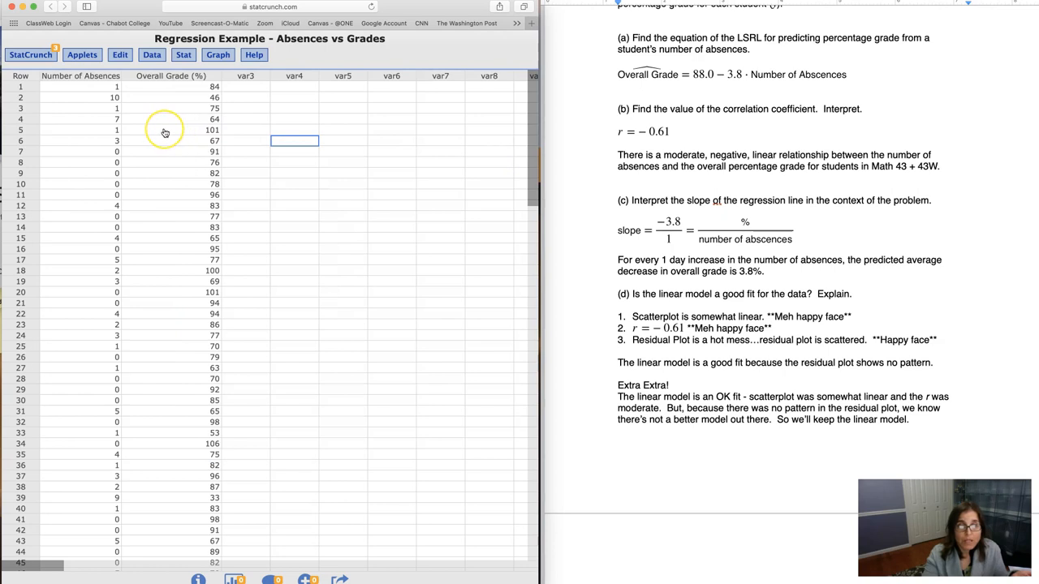
scroll(down, 3)
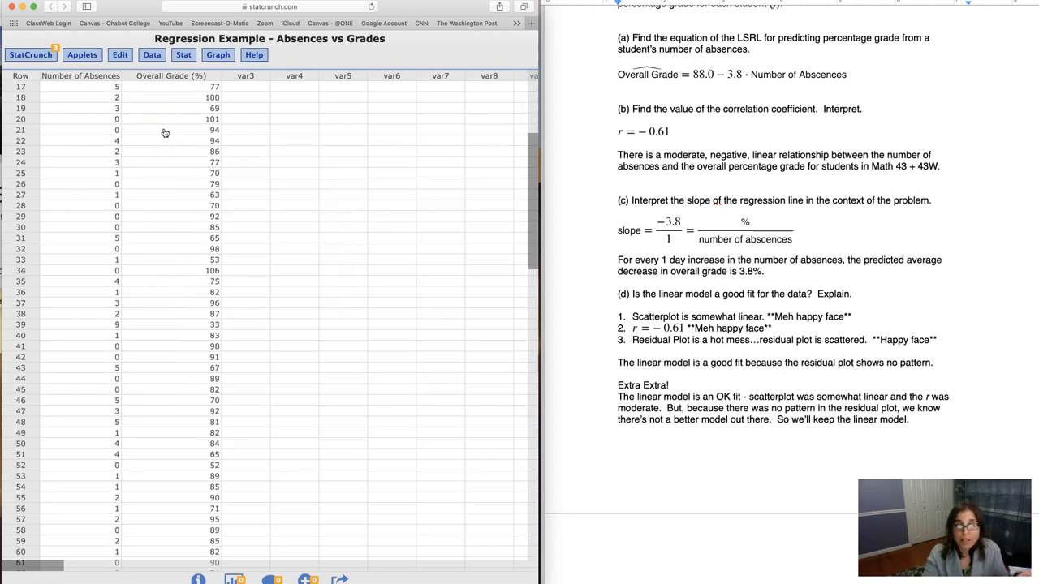
scroll(down, 3)
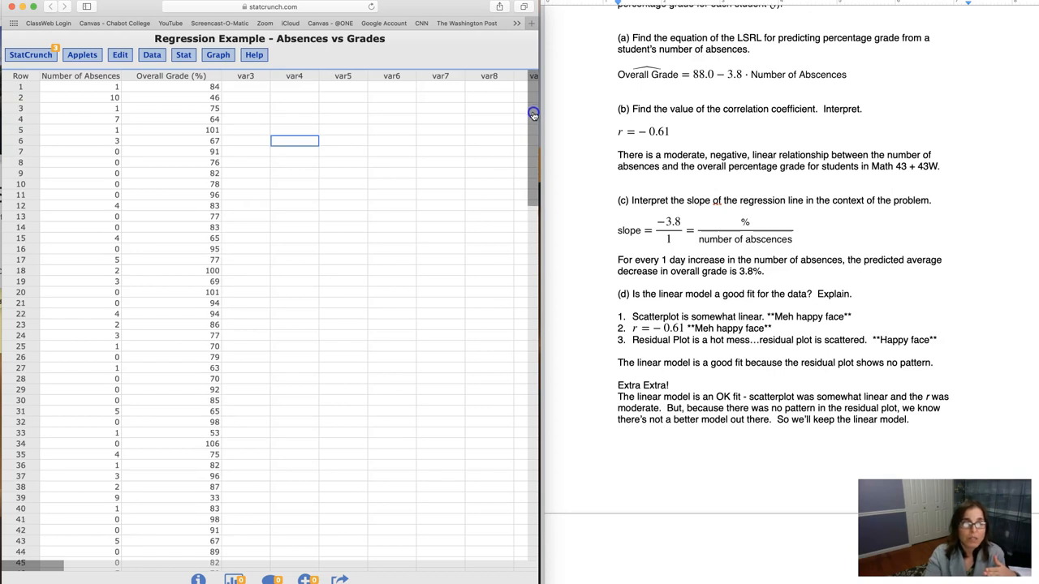
mouse_move(756, 167)
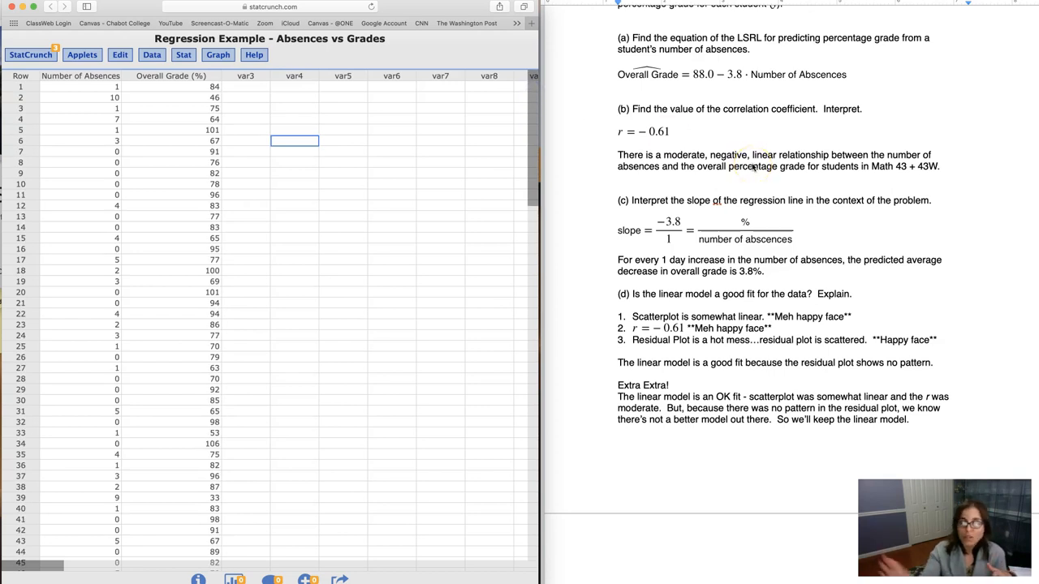